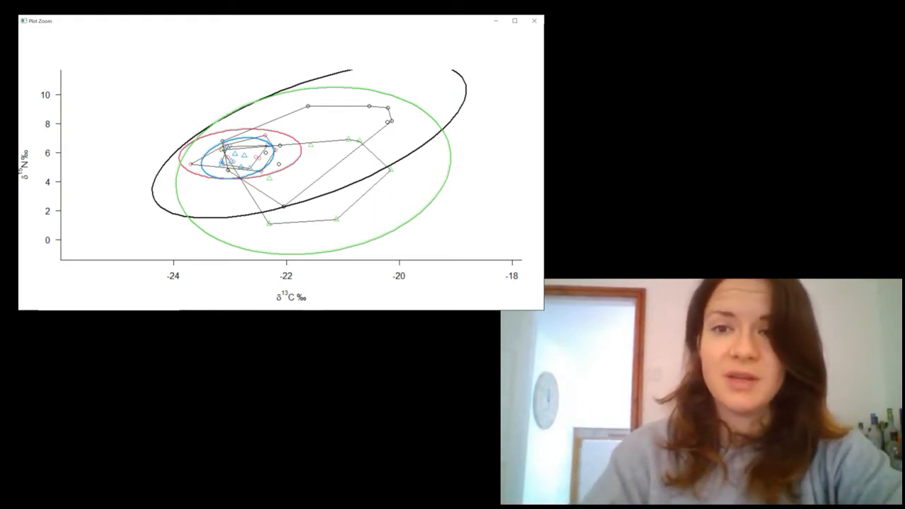
Step: Close the enlarged isotope ellipse plot to return to the SIBERPART1.R editor
left_click(533, 20)
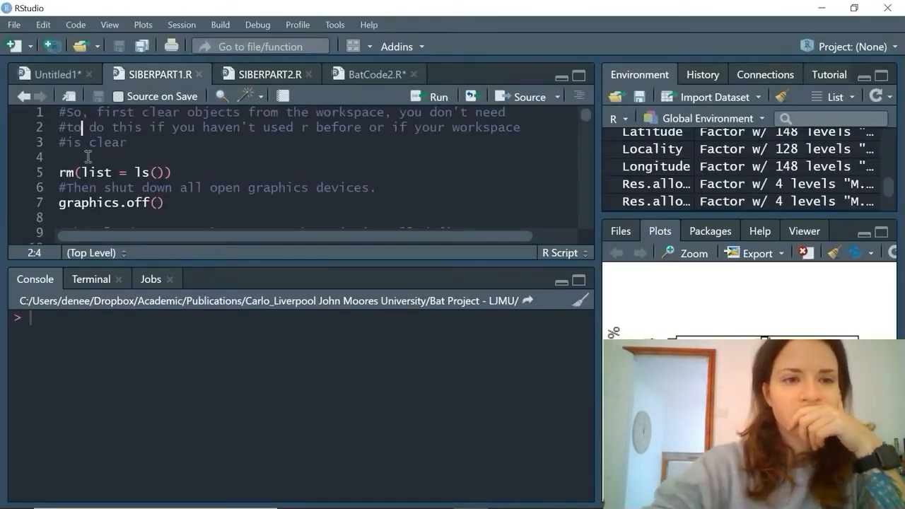
Step: Run the whole SIBERPART1.R script, then switch to the empty Untitled1 script
left_click(438, 96)
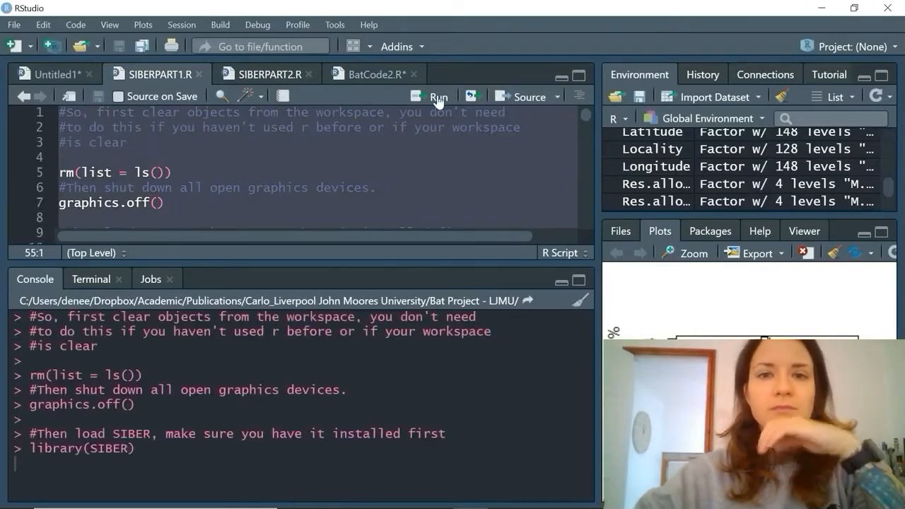
left_click(438, 97)
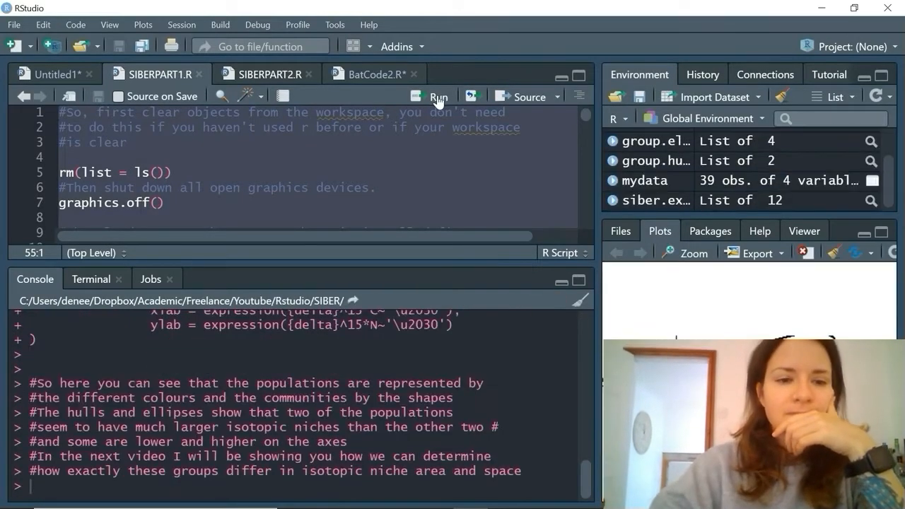
mouse_move(428, 354)
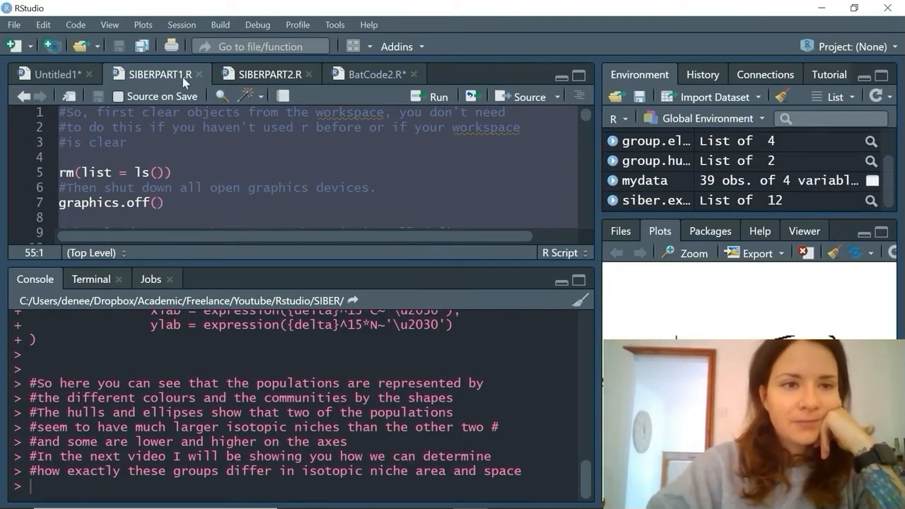
left_click(55, 73)
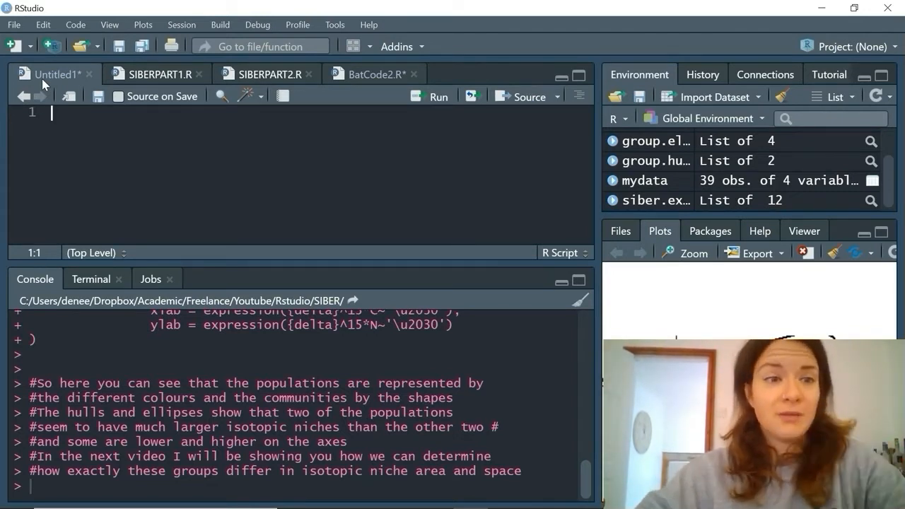
Step: Create an empty parms list and set parms$n.iter to 2*10^4
type("parm")
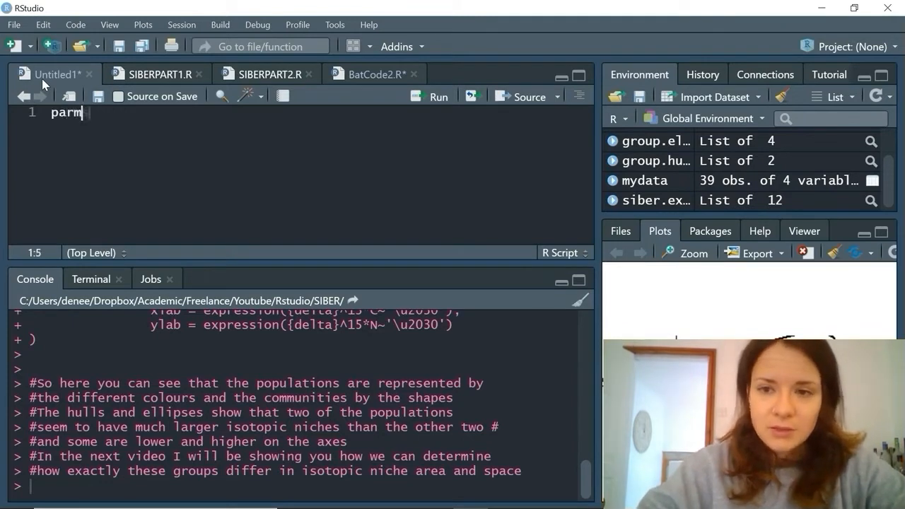
type("s <-")
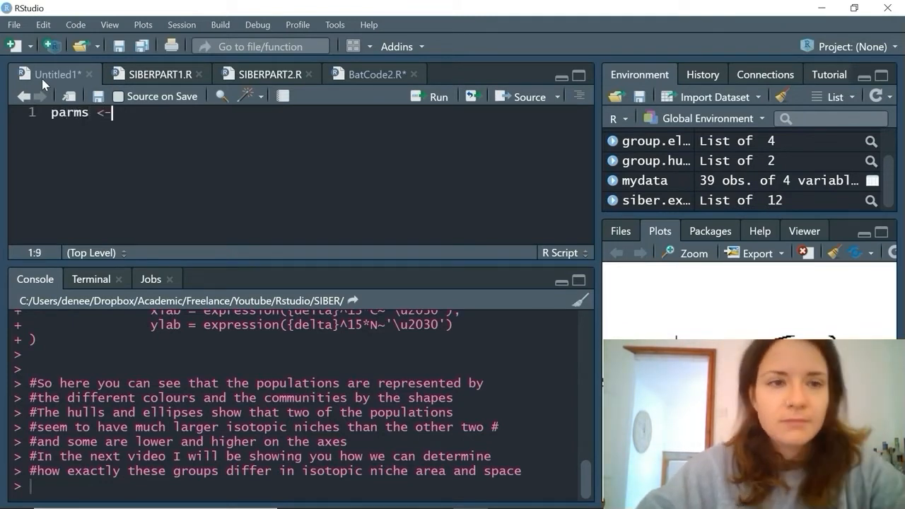
type("list()")
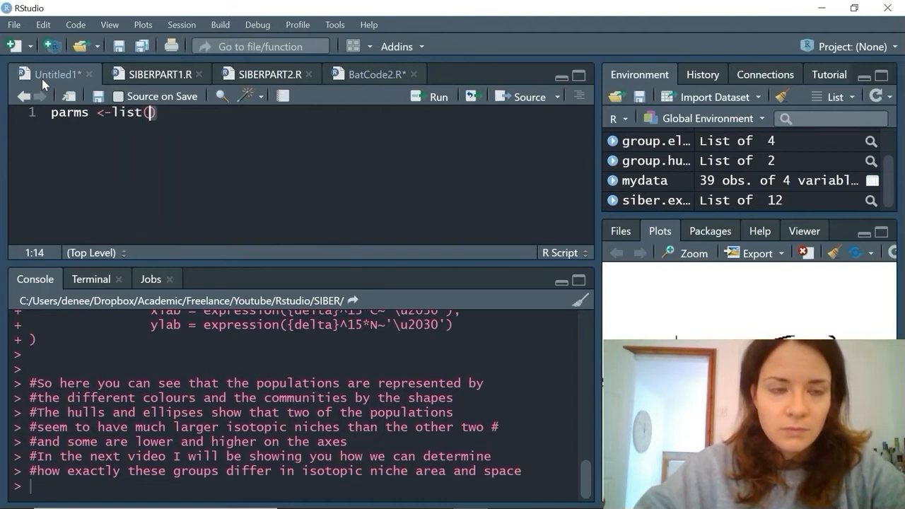
key("enter")
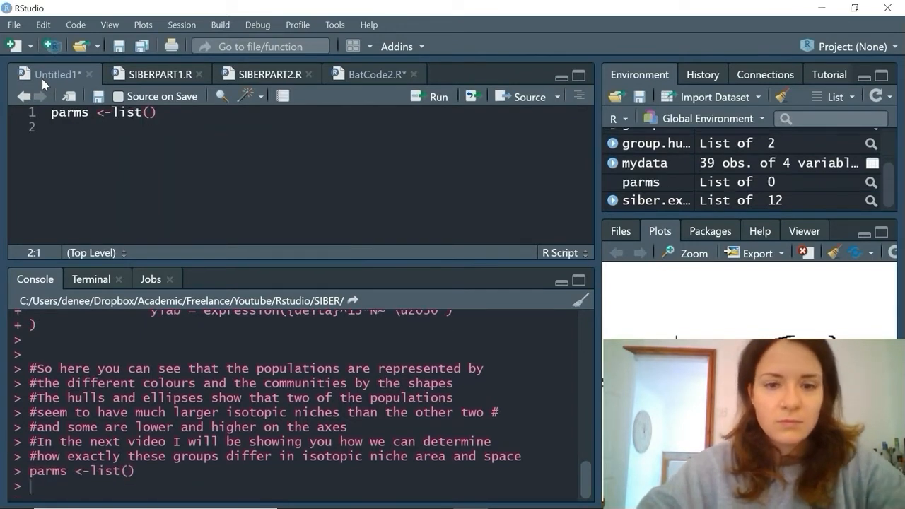
type("parms")
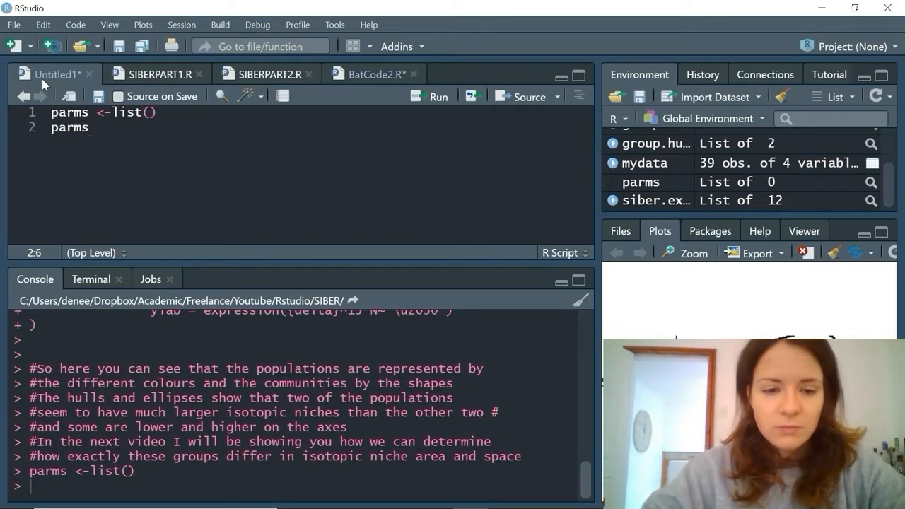
type("$n")
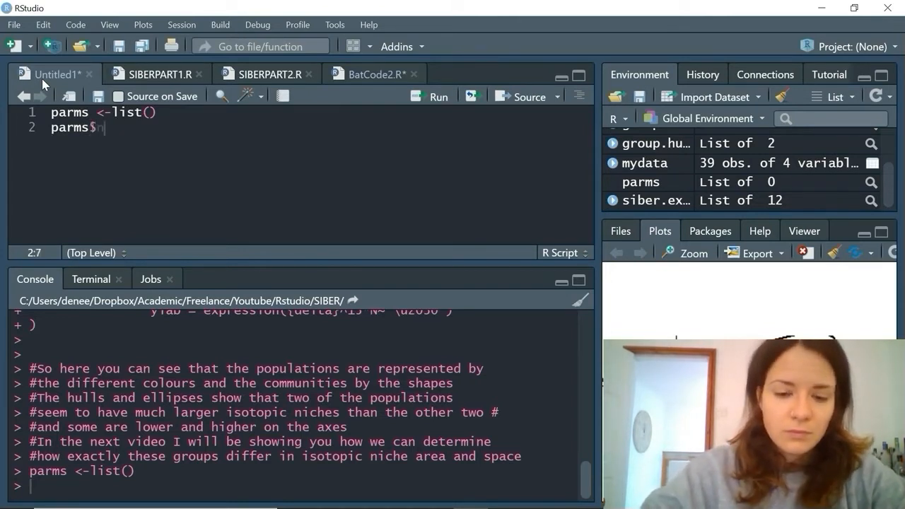
type("n.iter")
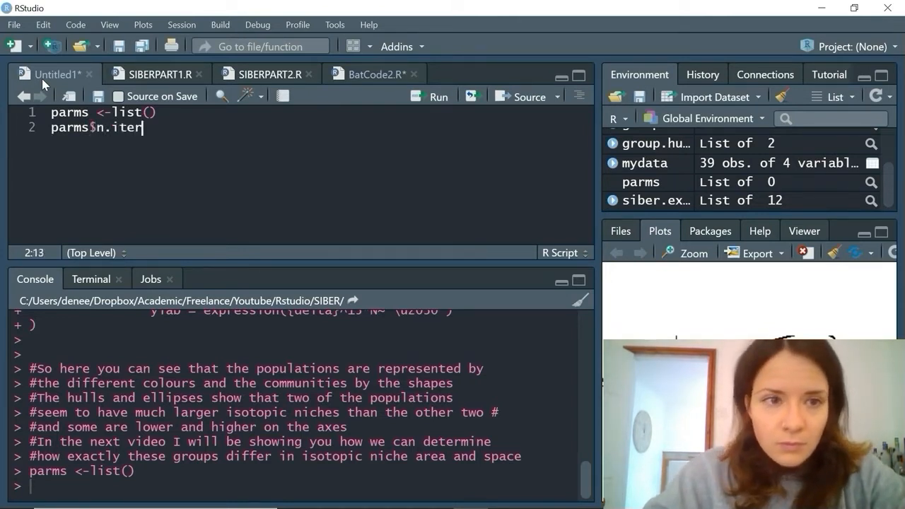
type("<-")
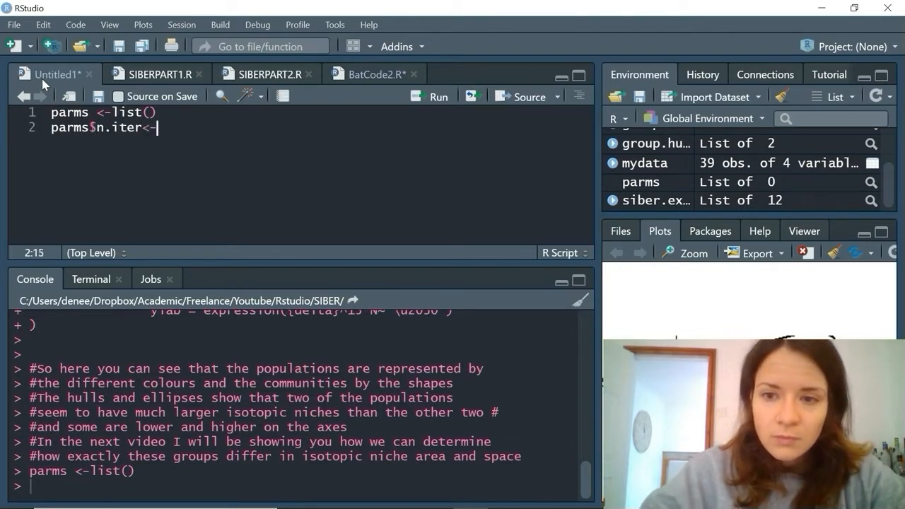
type("2*")
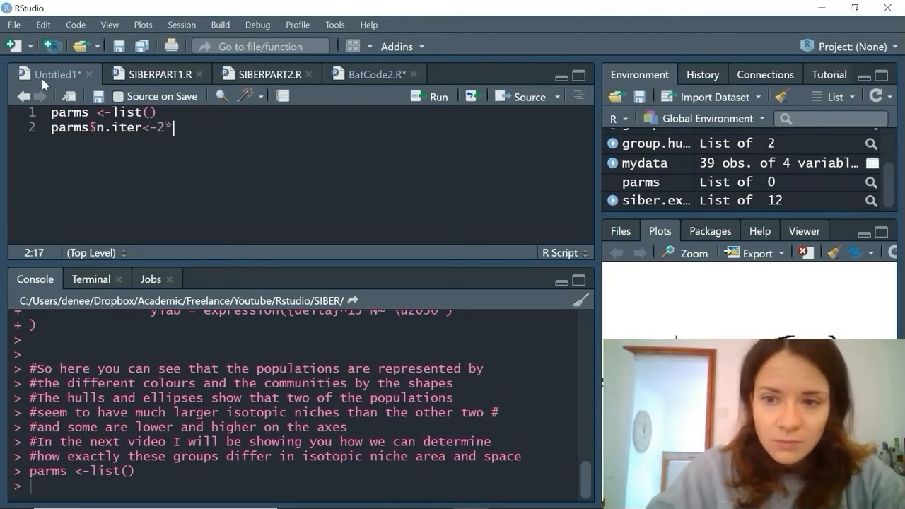
type("10")
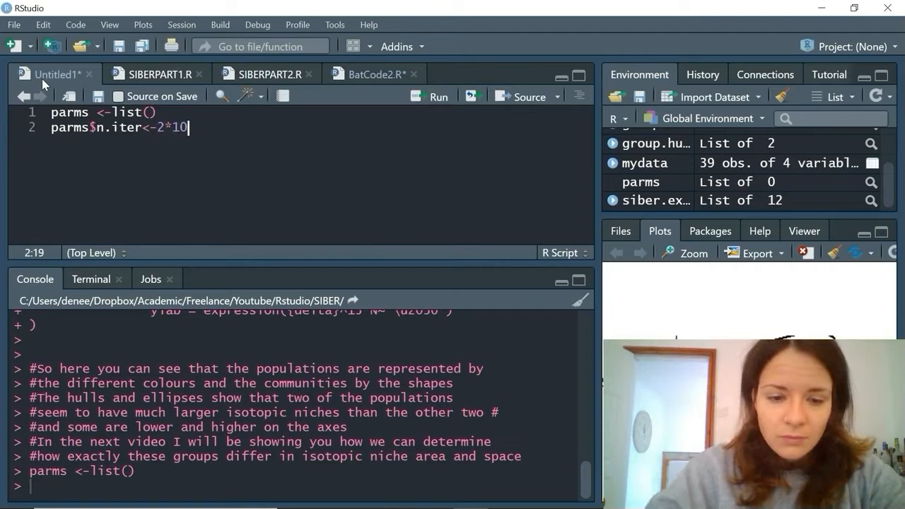
type("^4")
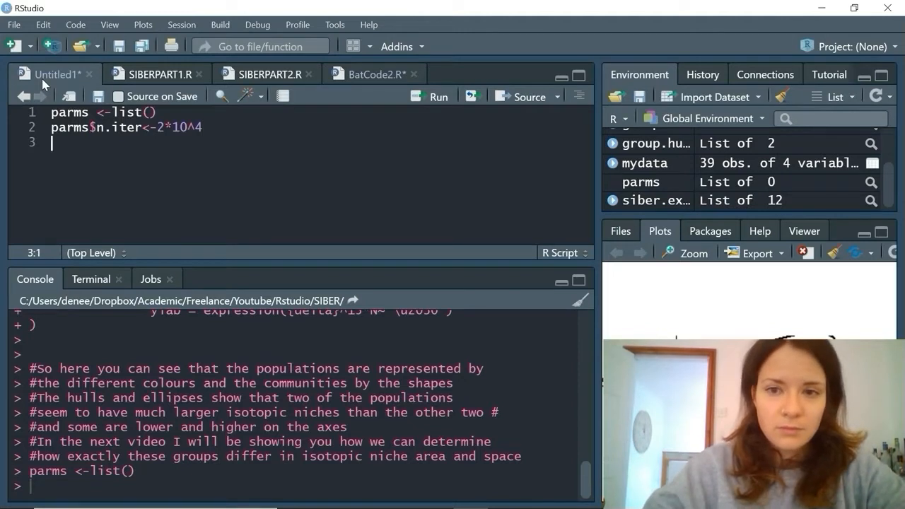
Step: Set parms$n.burnin to 1*10^3 and parms$n.thin to 10
type("parms")
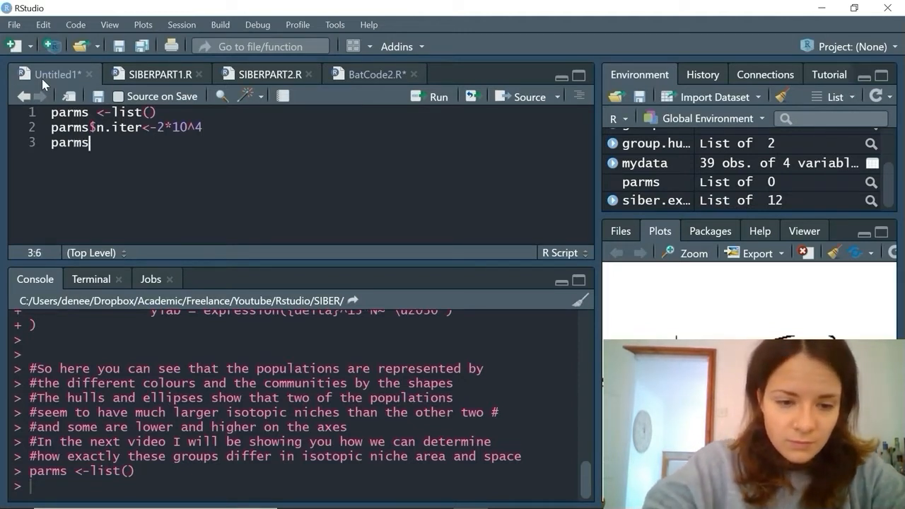
type("$")
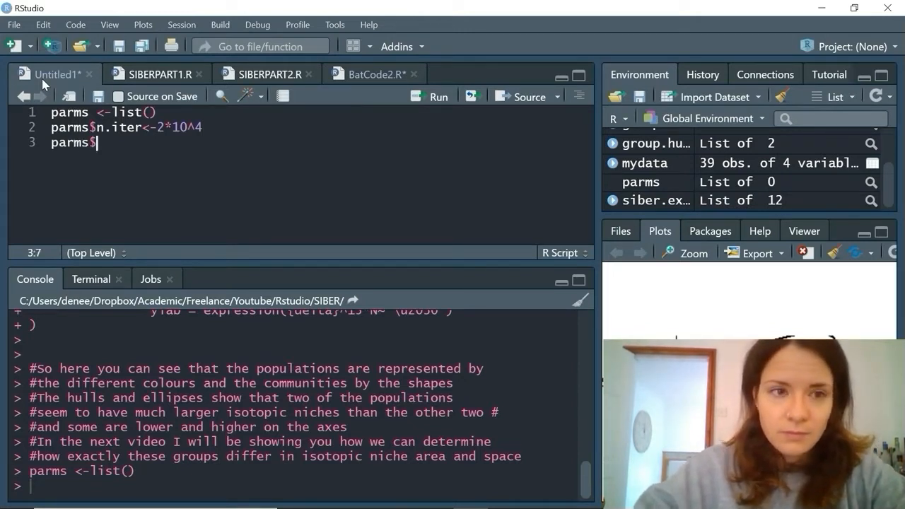
type("n.")
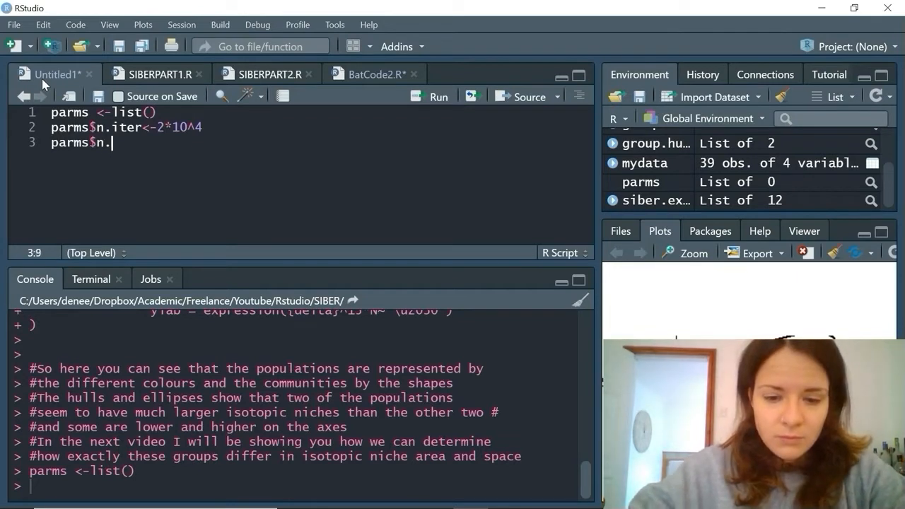
type("burnin<")
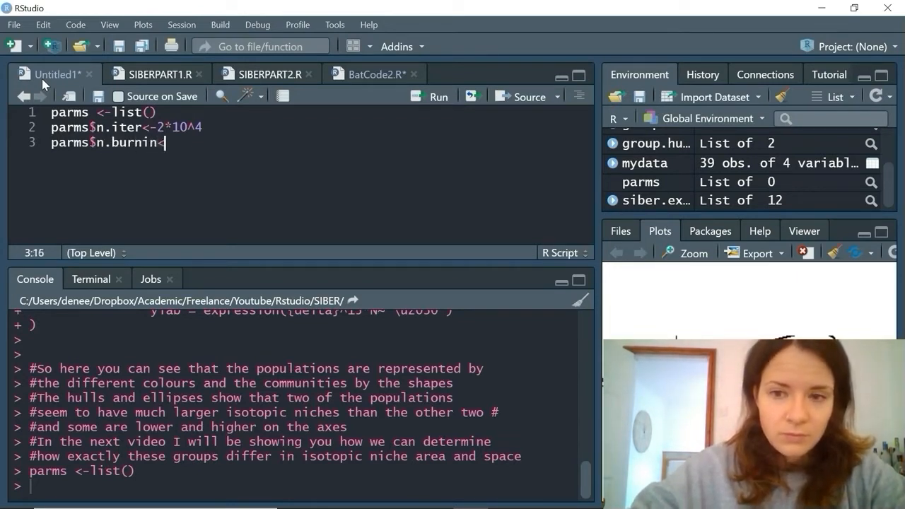
type("-1")
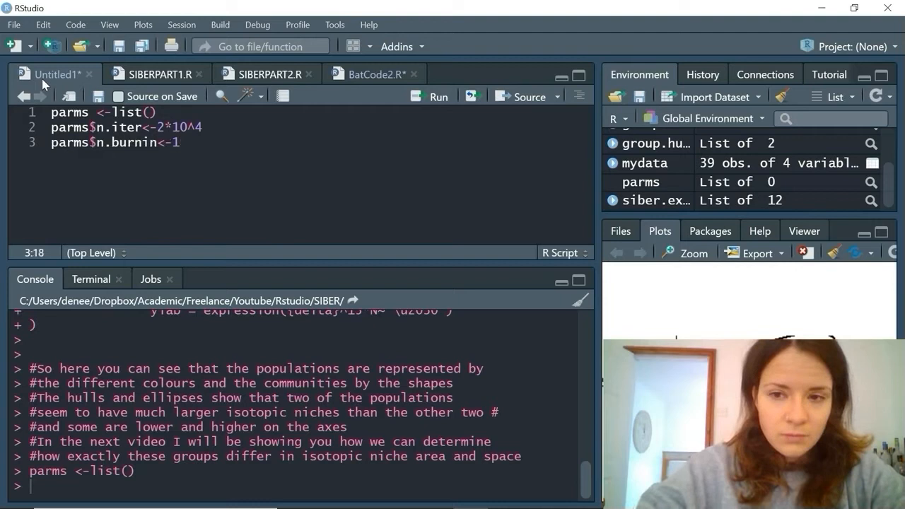
type("*10")
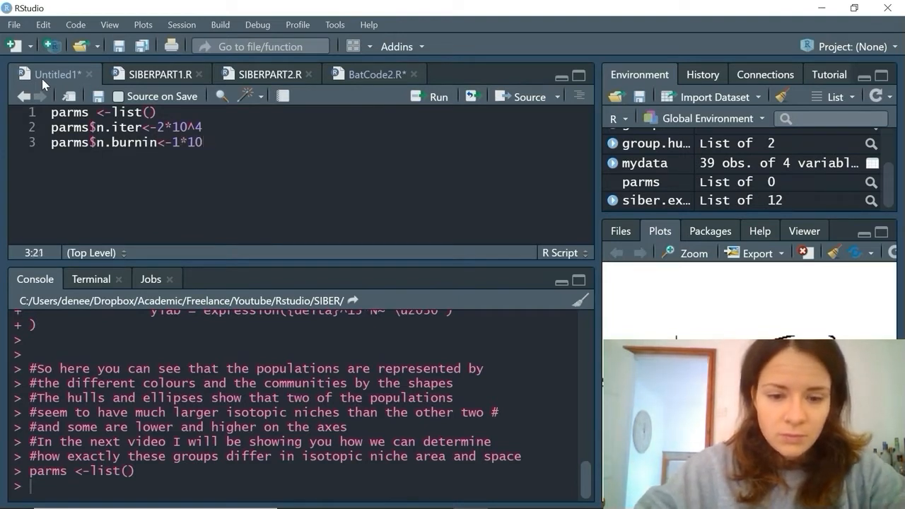
type("^3")
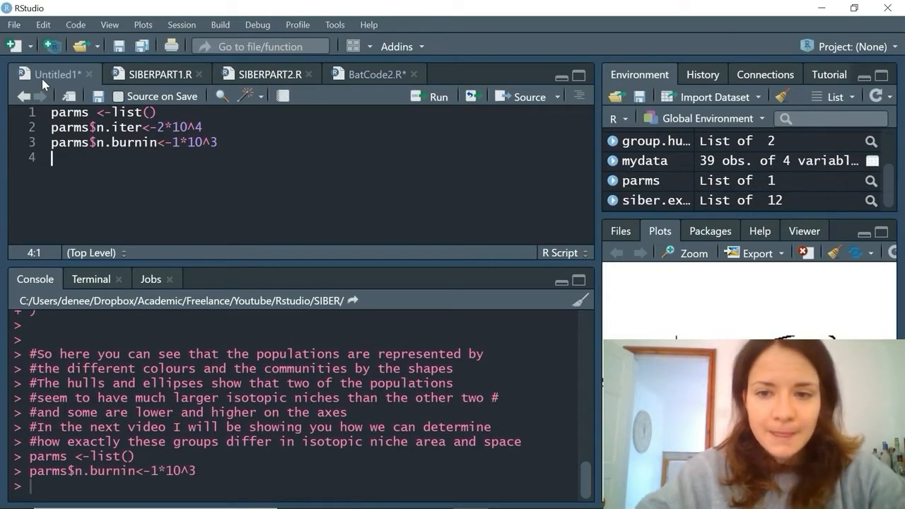
type("parms$n.thin<-")
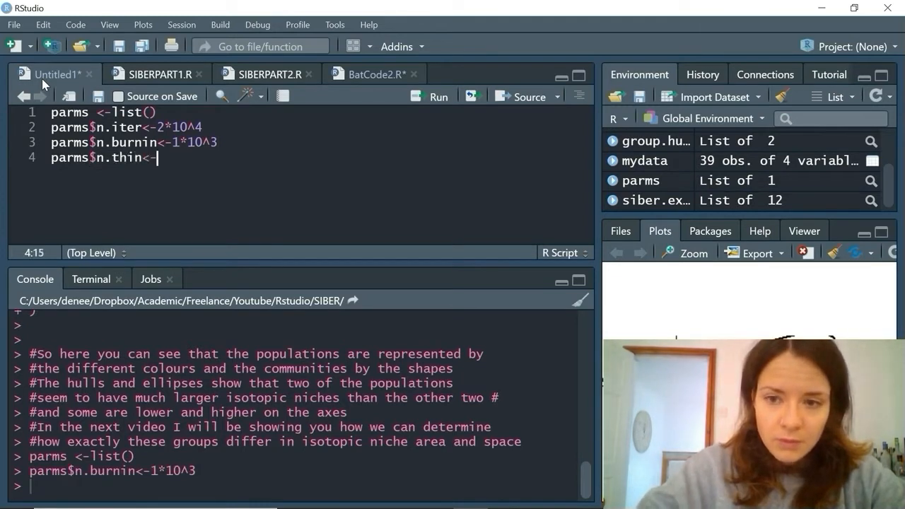
type("10")
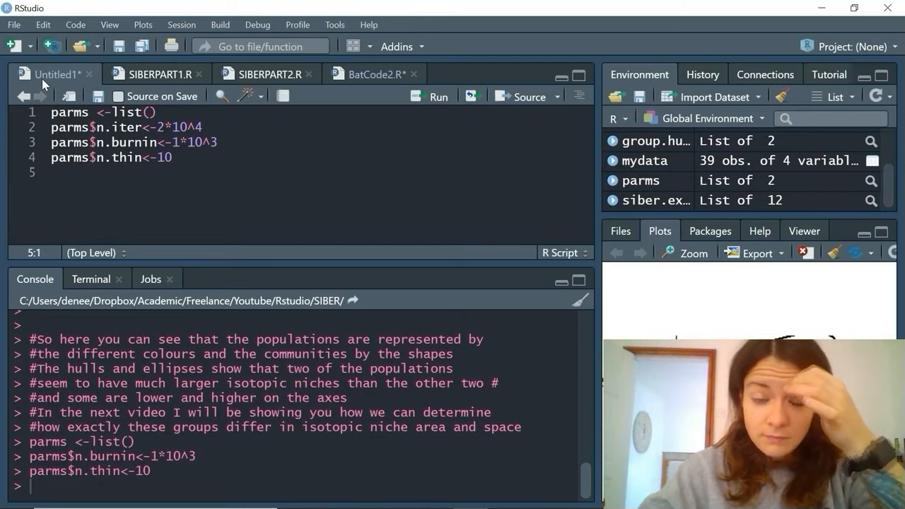
Step: Set parms$n.chains to 2 and run the line
type("parms<")
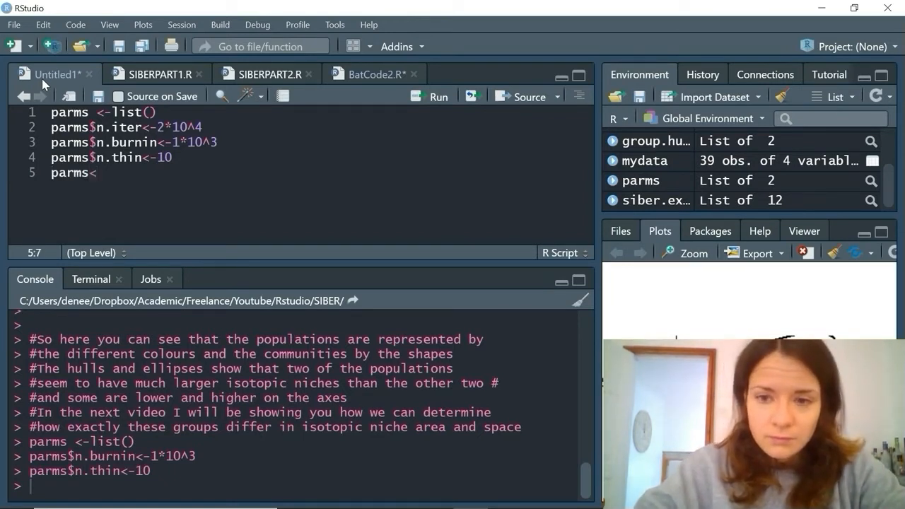
key("Backspace")
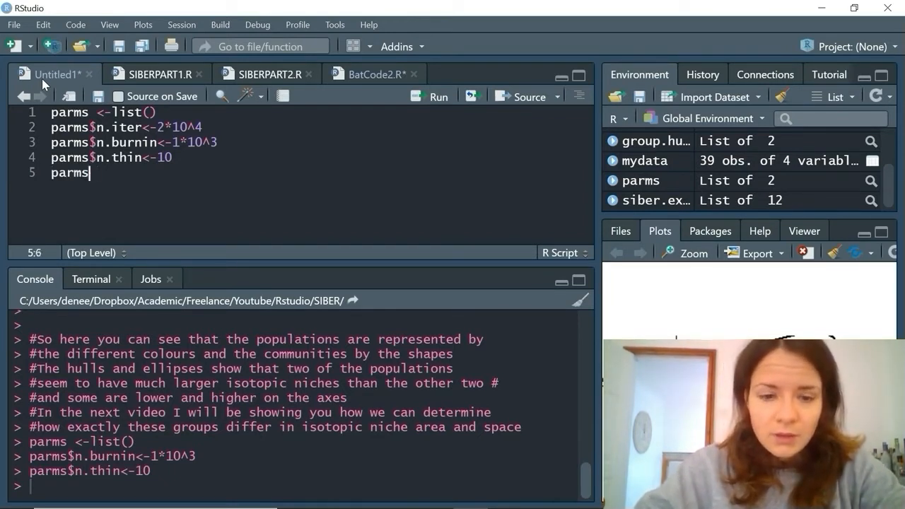
type("$n.c")
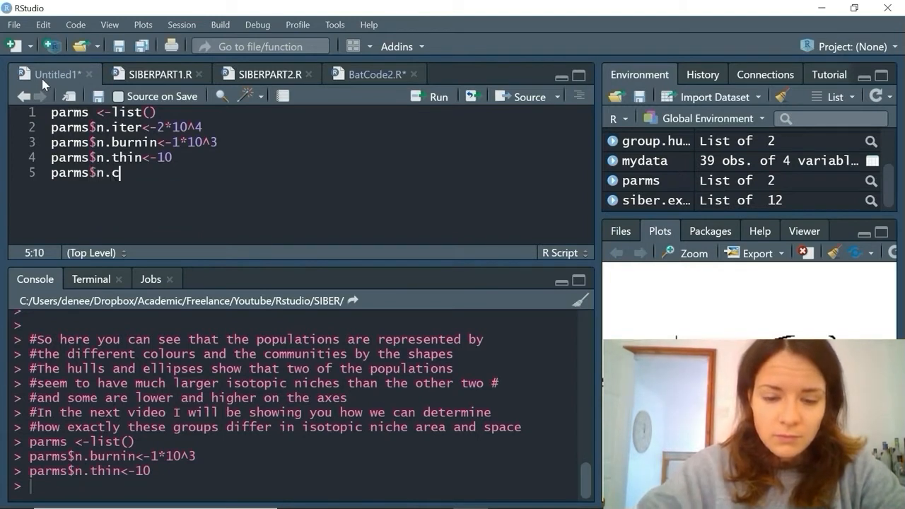
type("hains<-")
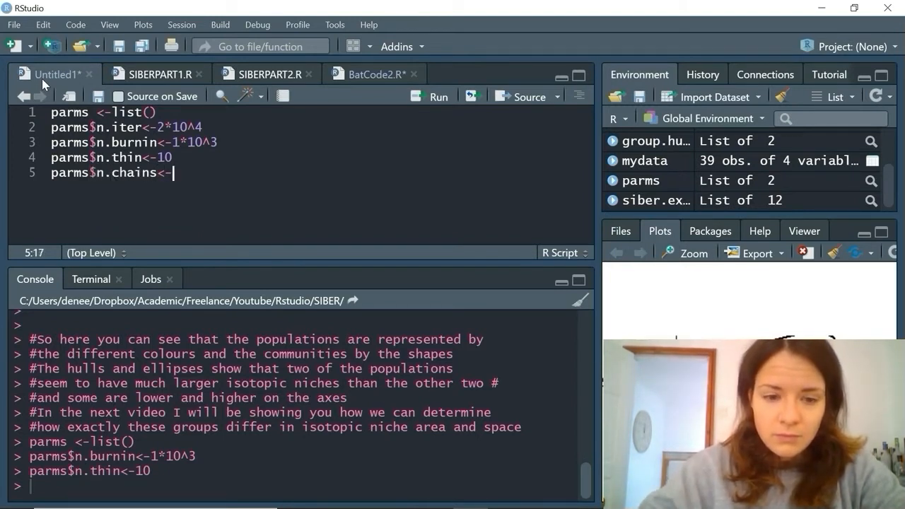
type("2")
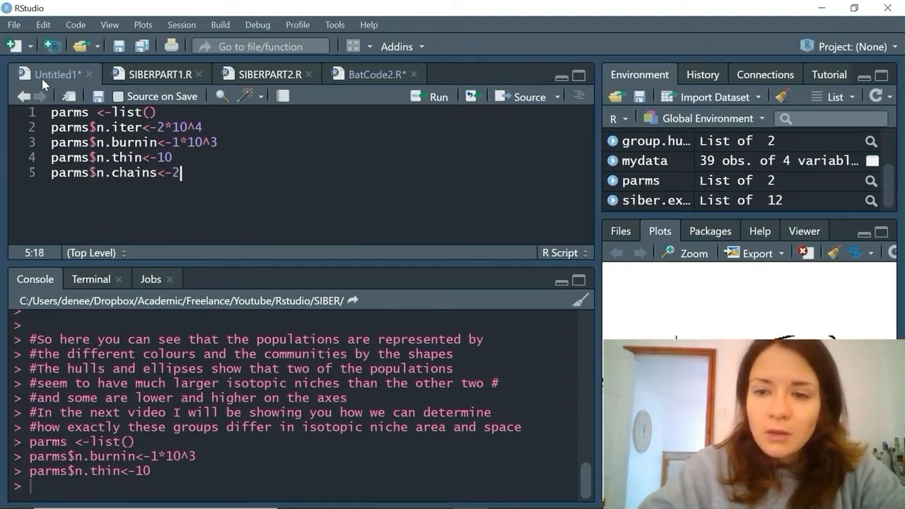
key("enter")
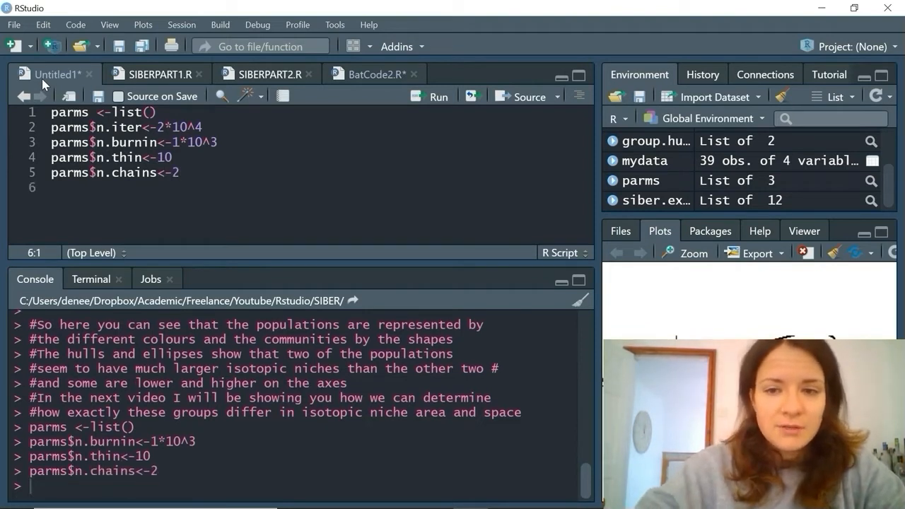
Step: Create an empty priors list and write priors$R <- 1*diag()
type("propr")
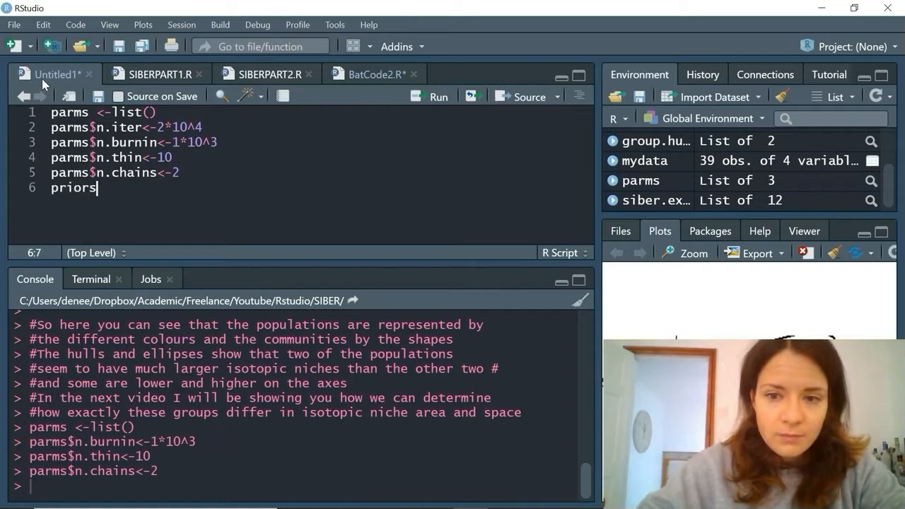
type("<-list(")
type("priors")
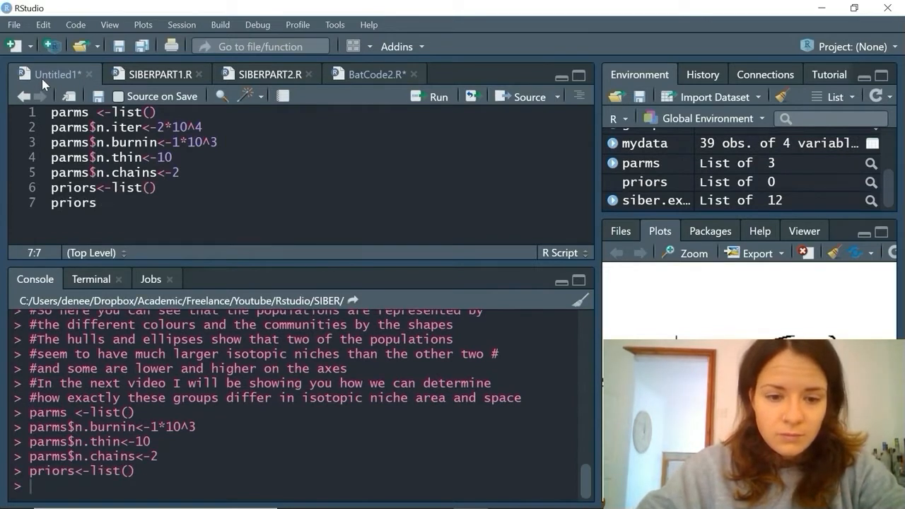
type("$R")
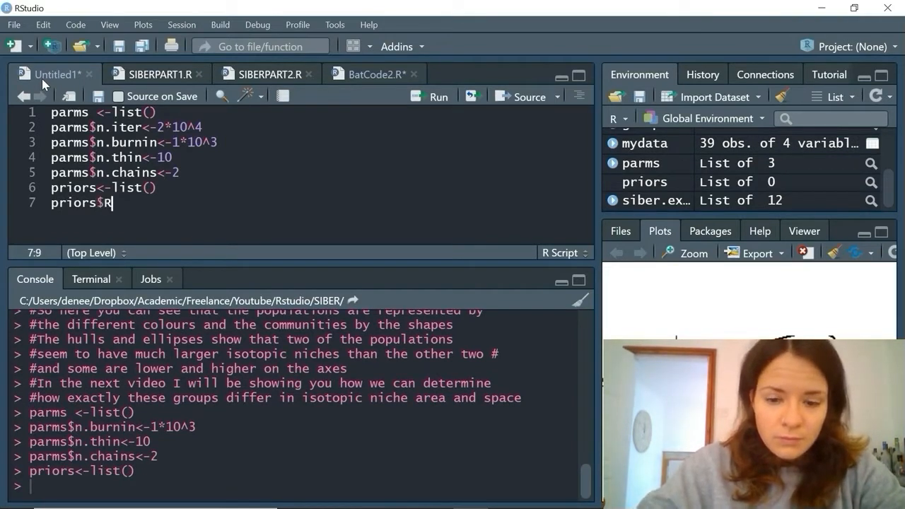
type("<-")
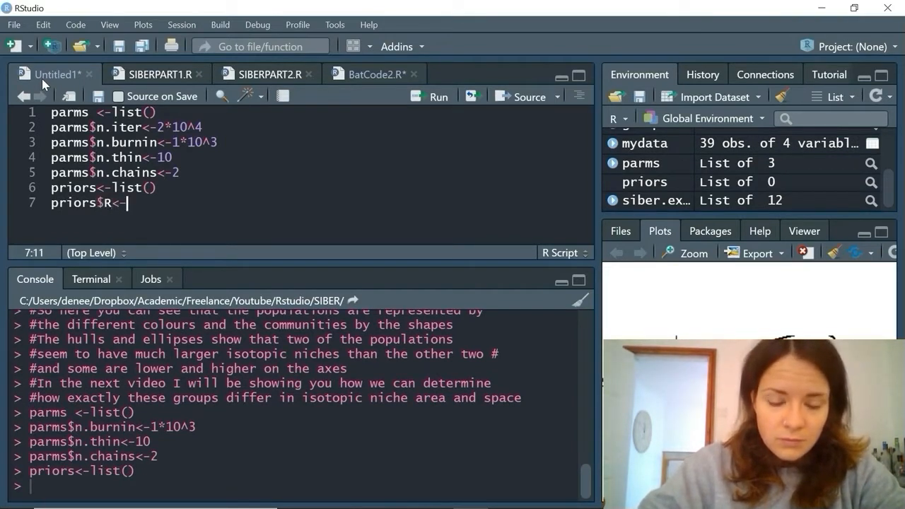
type("-1*")
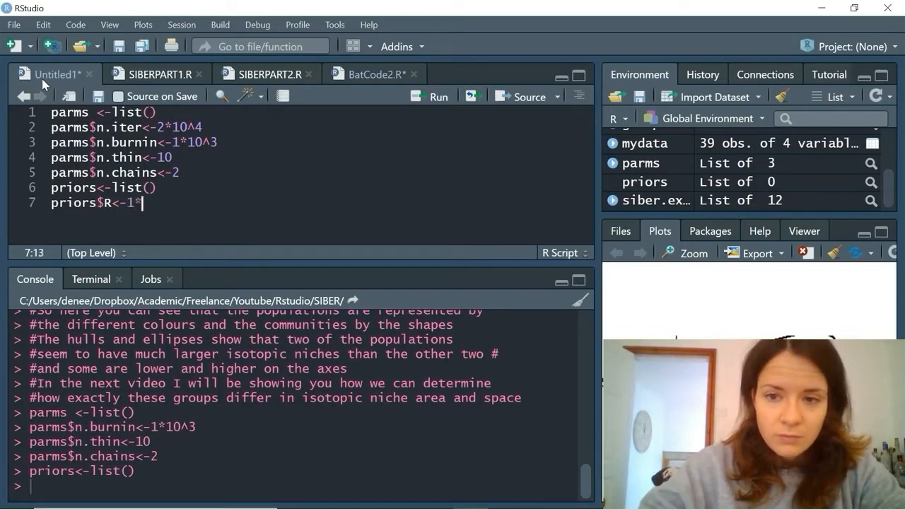
type("diag(")
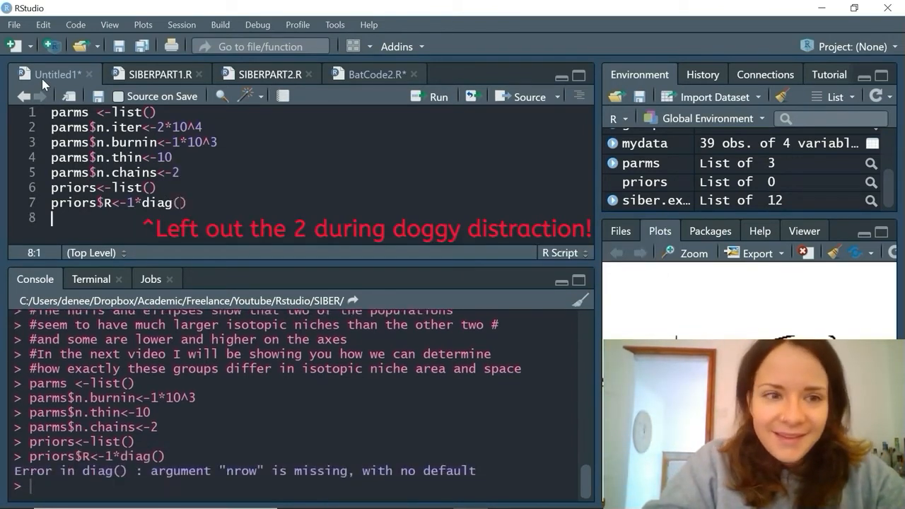
Step: Set priors$k to 2 and priors$tau.mu to 1.0E-3
type("priors")
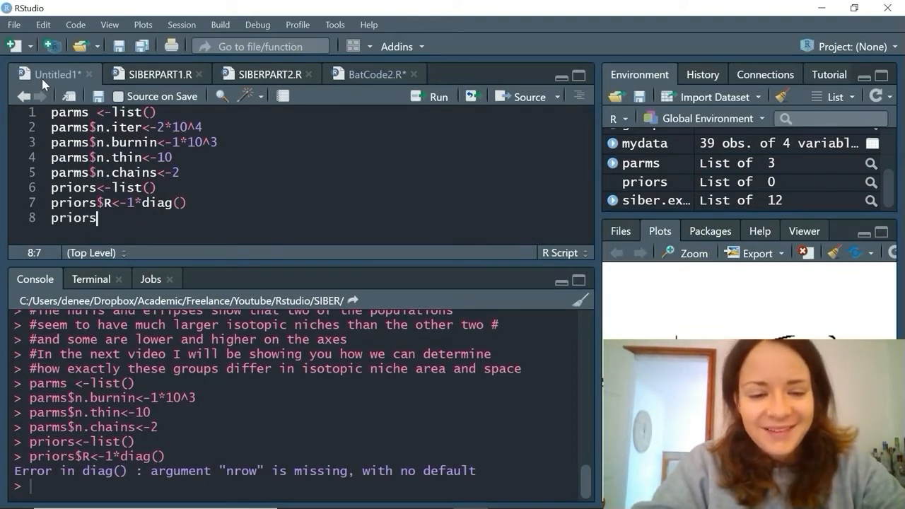
type("$k")
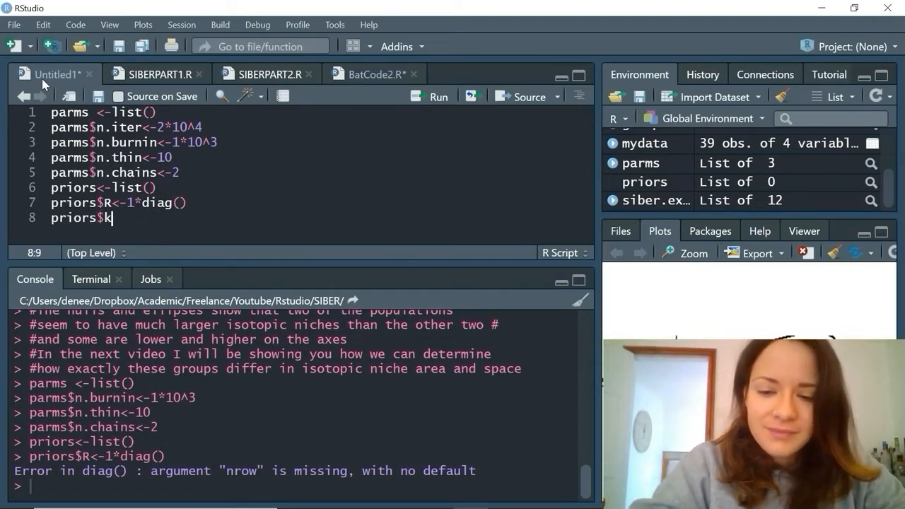
type("<-2")
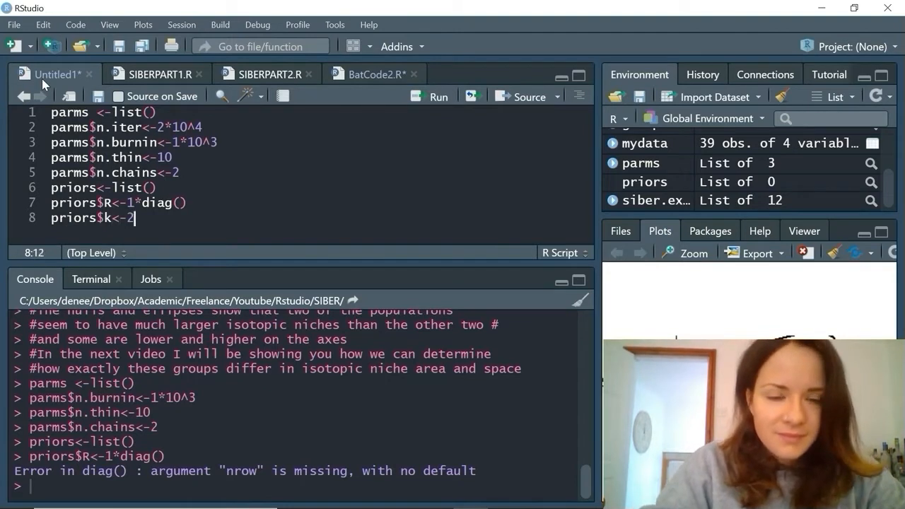
type("pr")
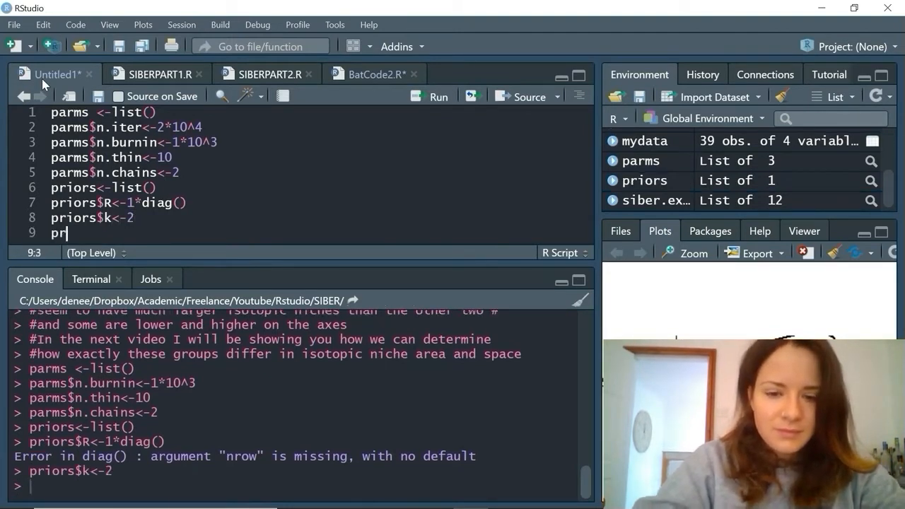
type("iors$tau")
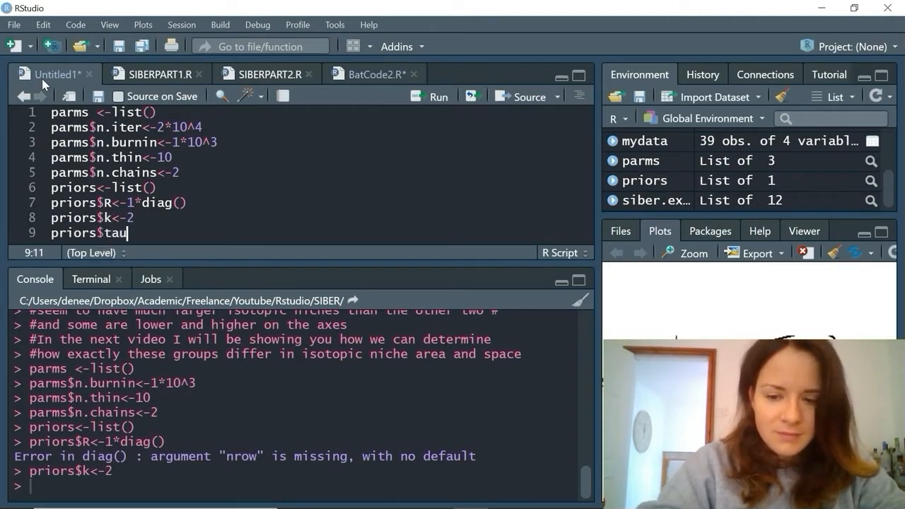
type(".mu<-")
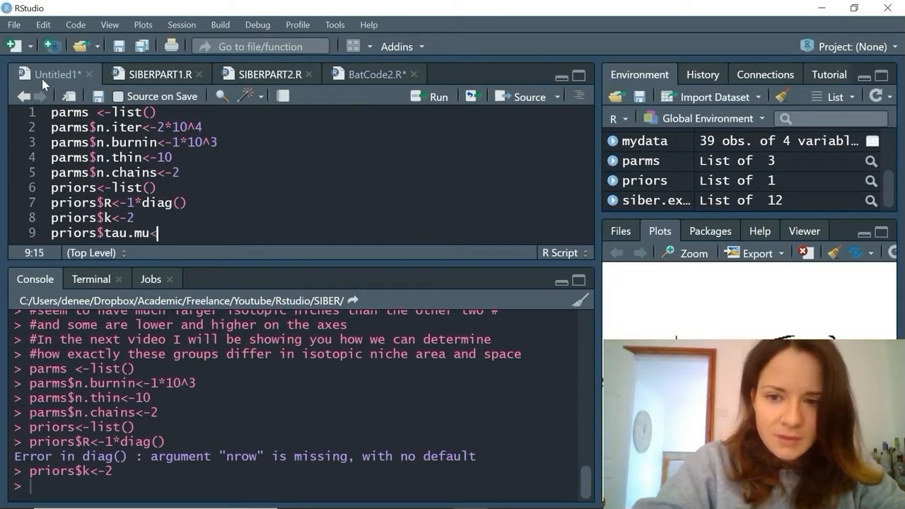
type("-1.0")
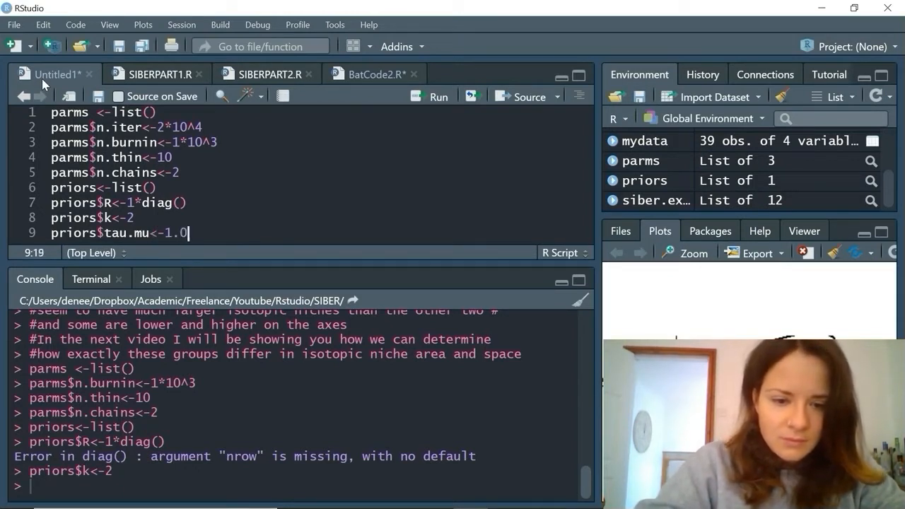
type("E")
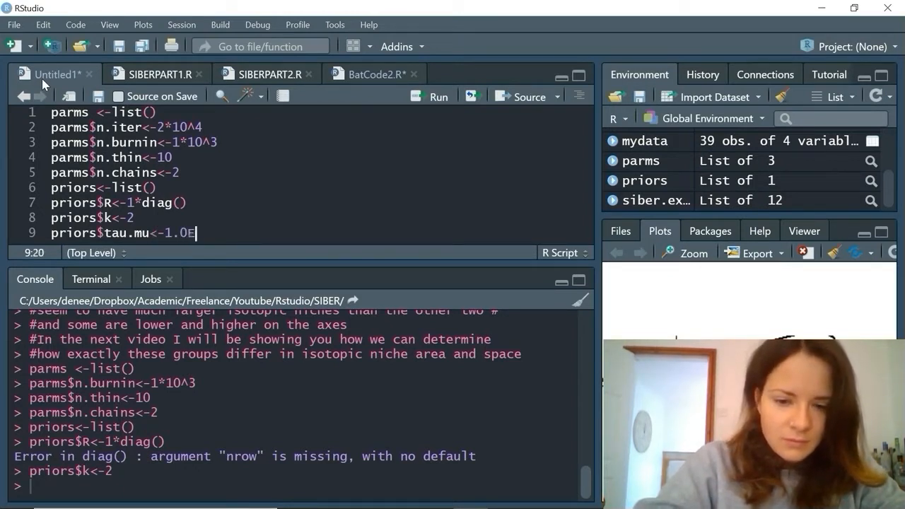
type("-3")
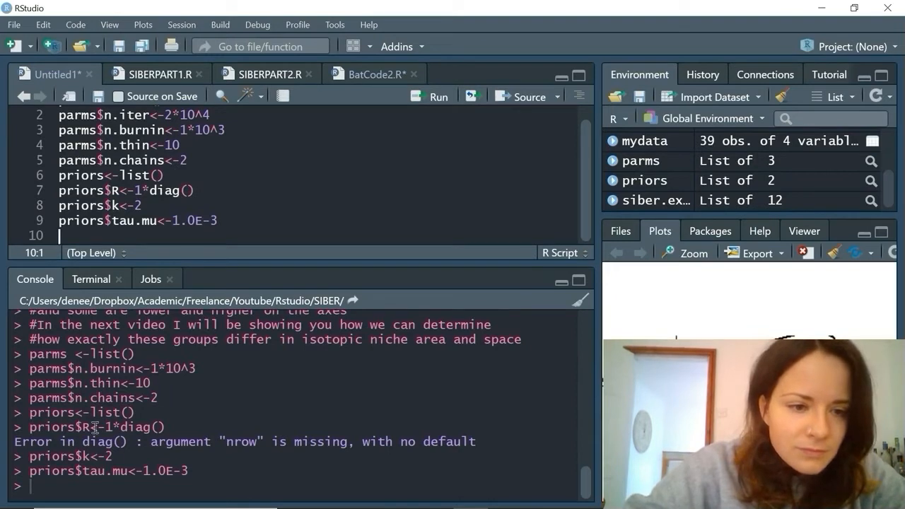
Step: Rerun priors$R as 1*diag(2) in the console, then begin a library() call on line 10
left_click_drag(90, 426, 161, 426)
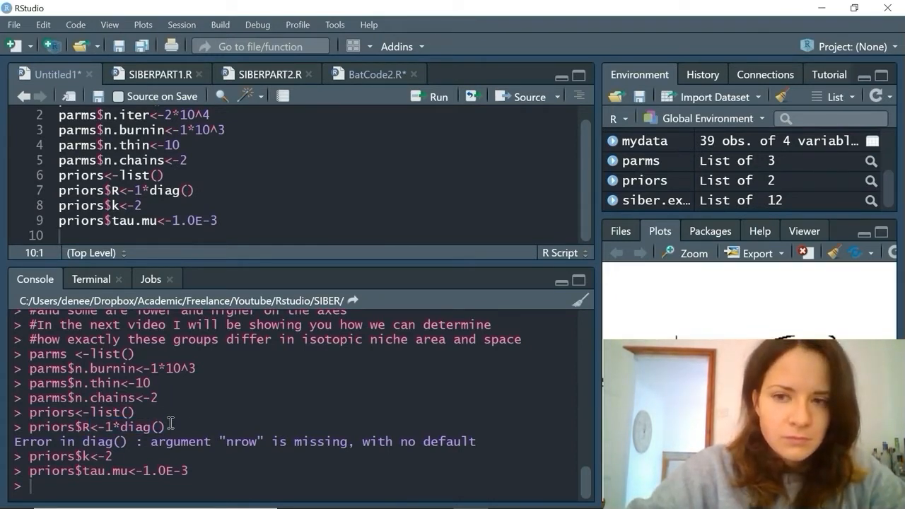
double_click(96, 427)
type("priors$R<-1*diag(2")
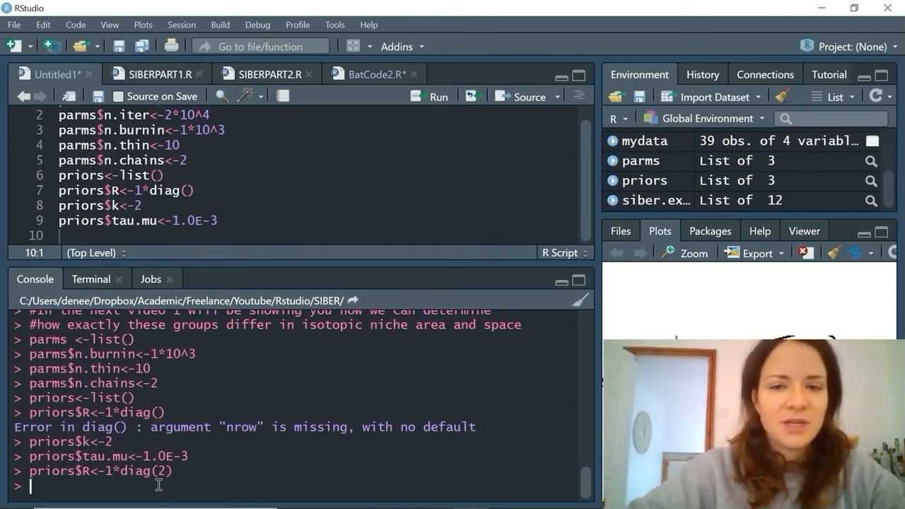
type("lib")
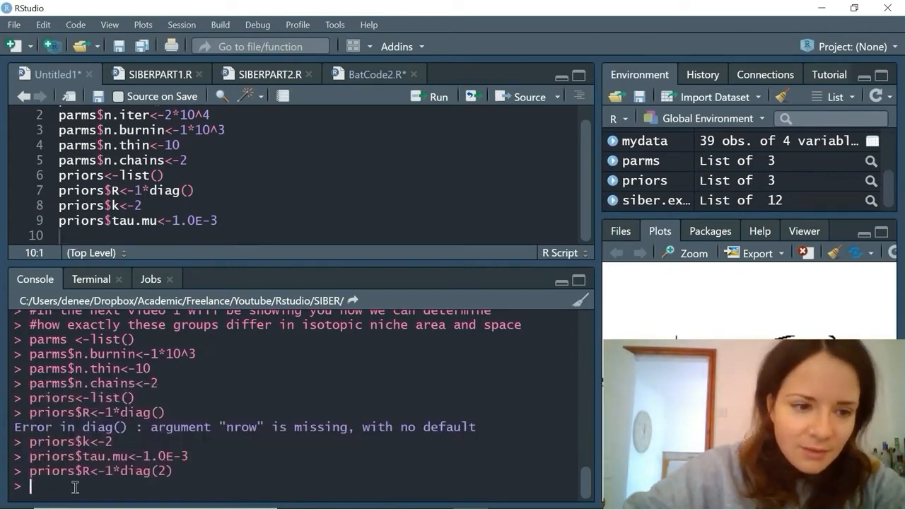
type("library(")
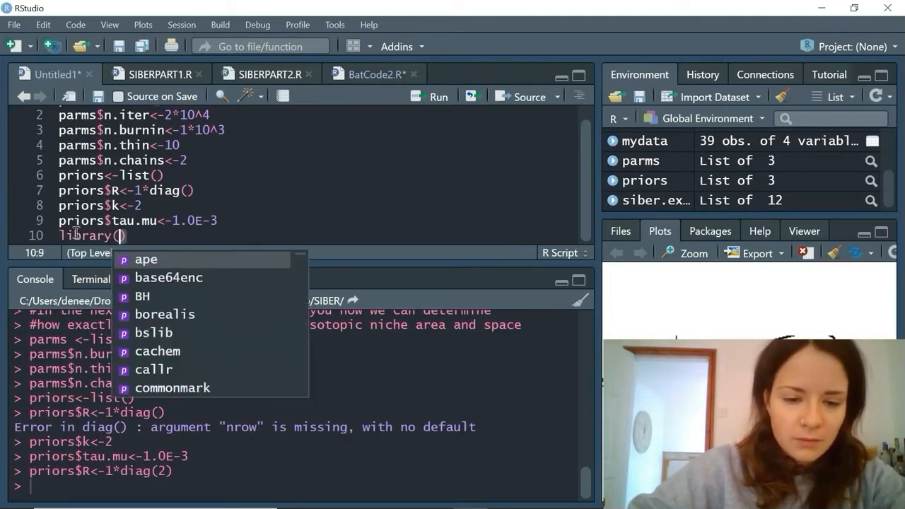
Step: Load library(rjags) and start the ellipses.posterior assignment
type("rjags")
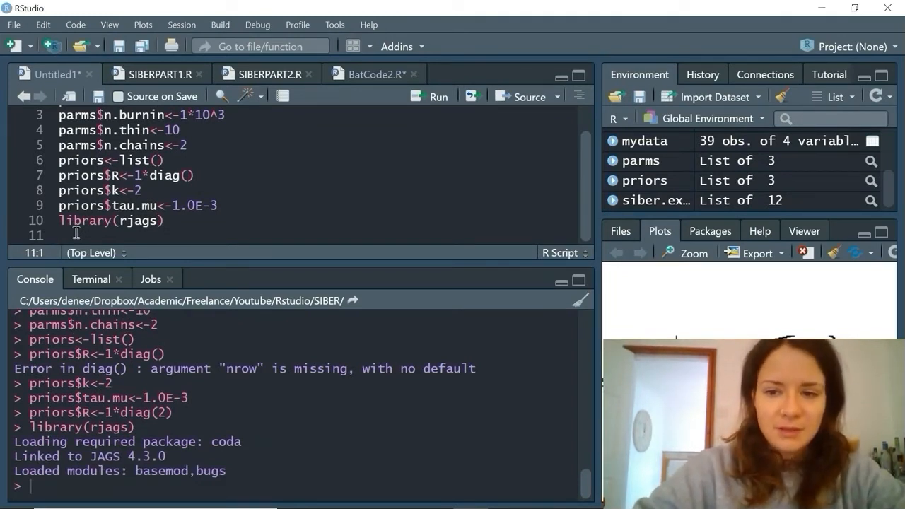
type("ellips")
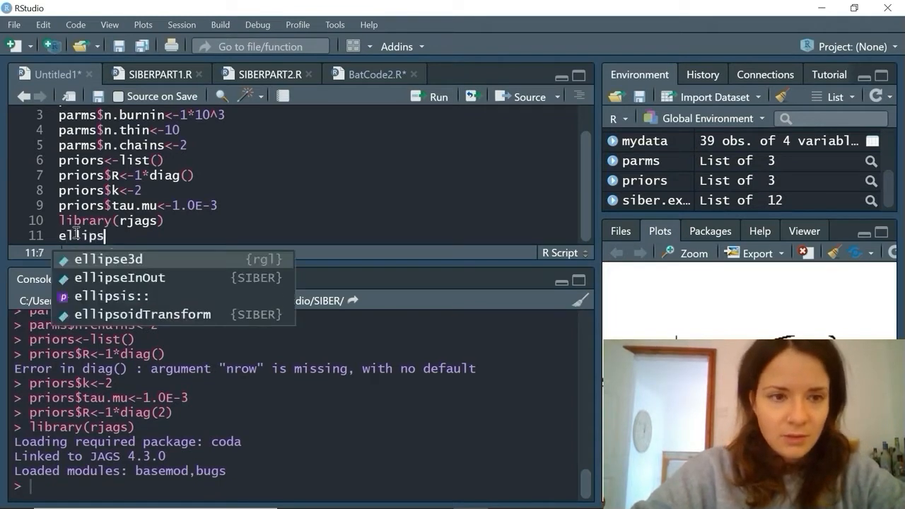
type("es.p")
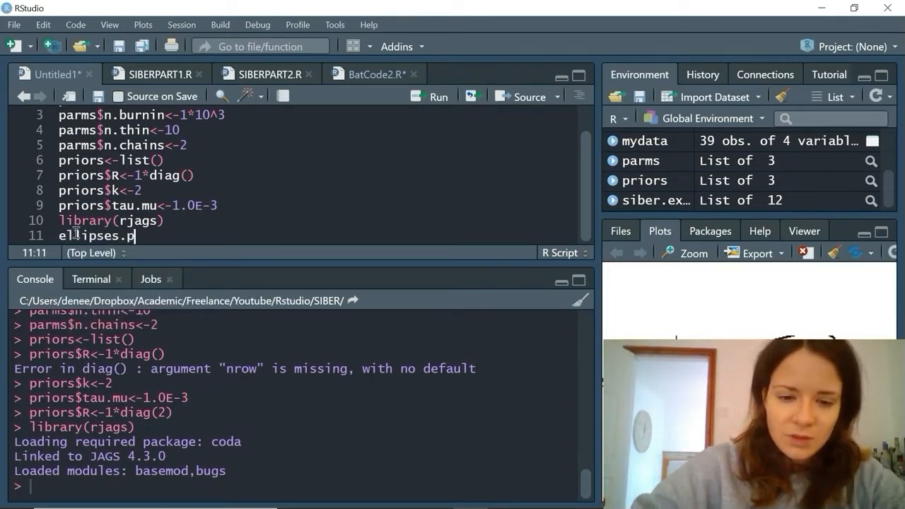
type("osterop")
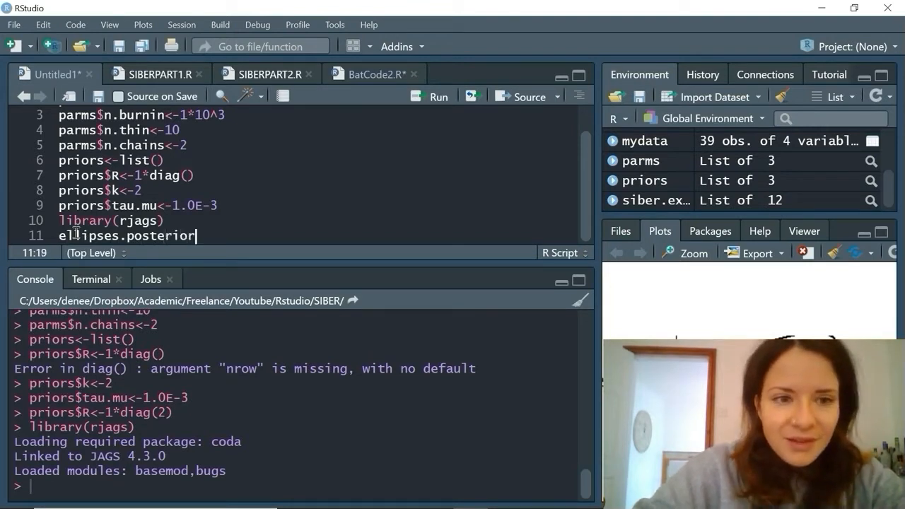
type("<-")
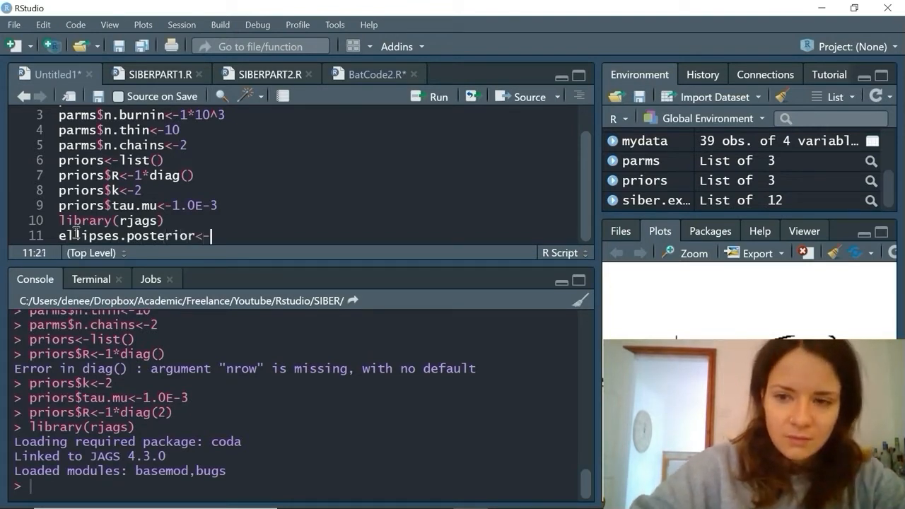
Step: Fit ellipses.posterior with siberMVN(siber.example, parms, priors) and run it
type("siberM")
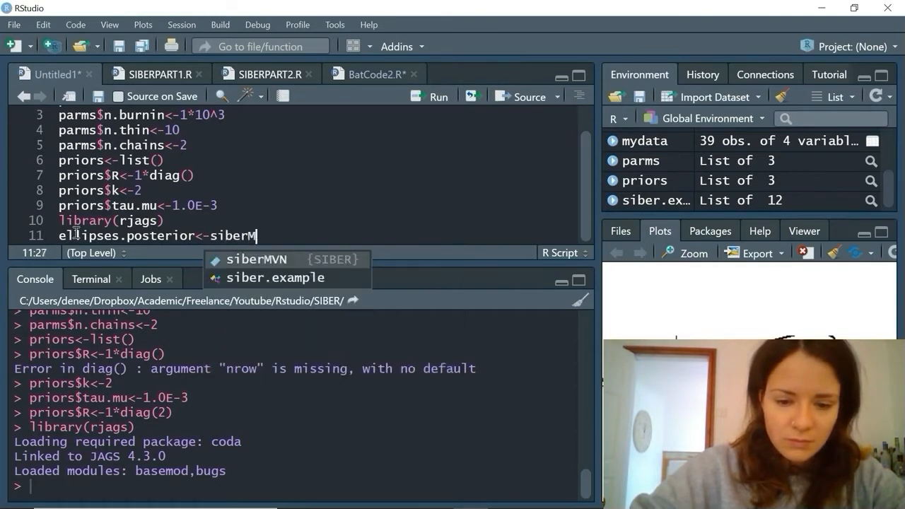
type("VN(siber.exampl")
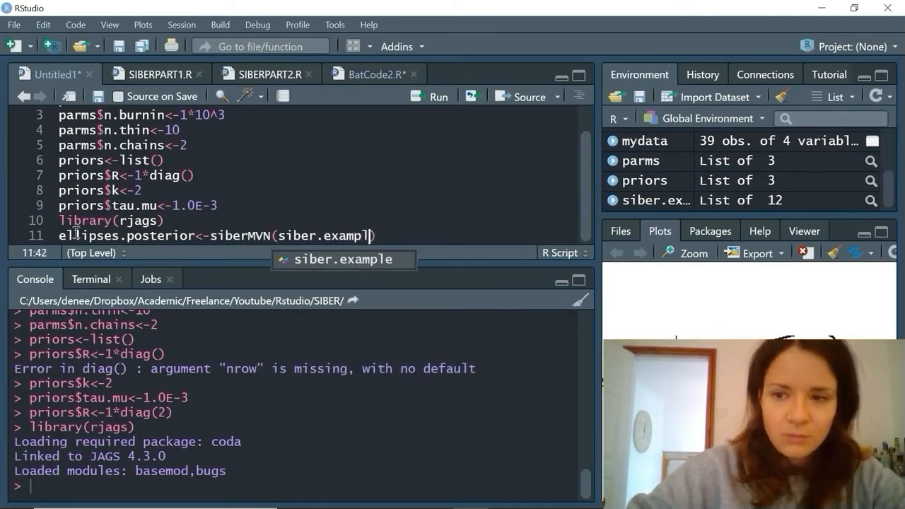
type(",)")
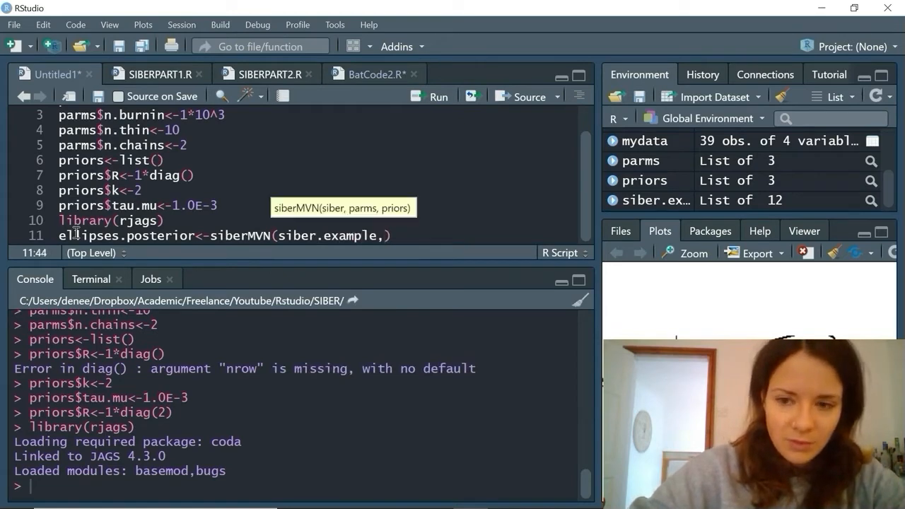
type("parms,")
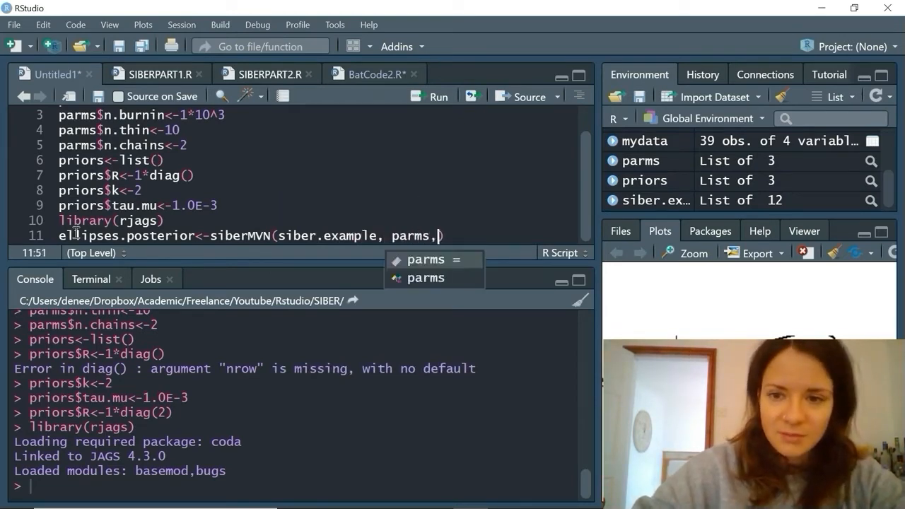
type("priors")
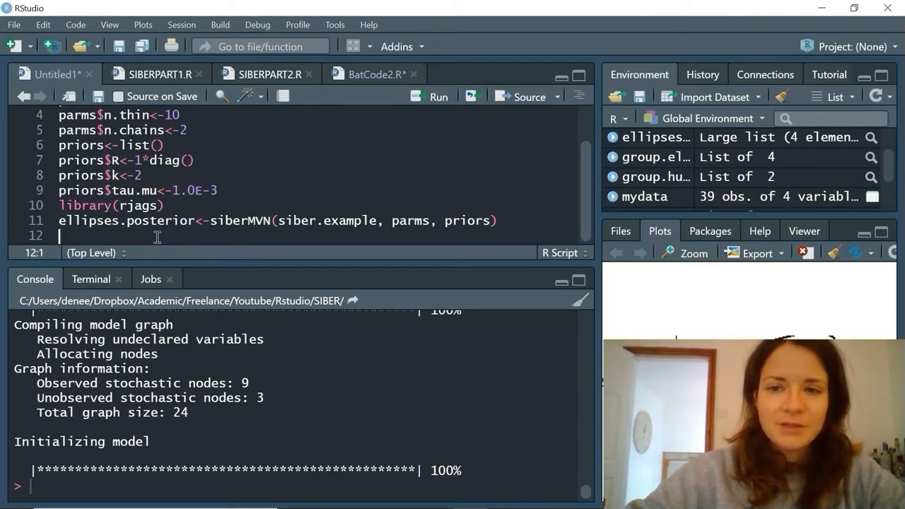
Step: Compute mu.post with extractPosteriorMeans(siber.example, ellipses.posterior)
type("mu")
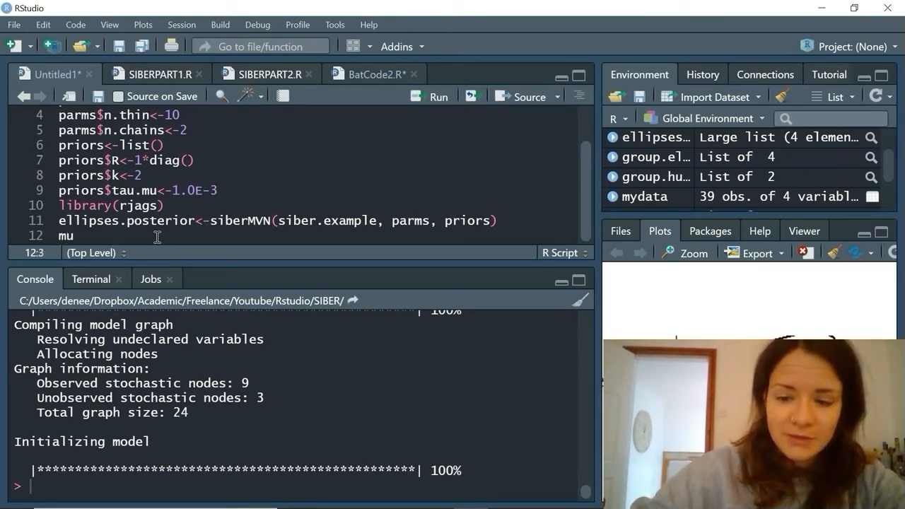
type(".post")
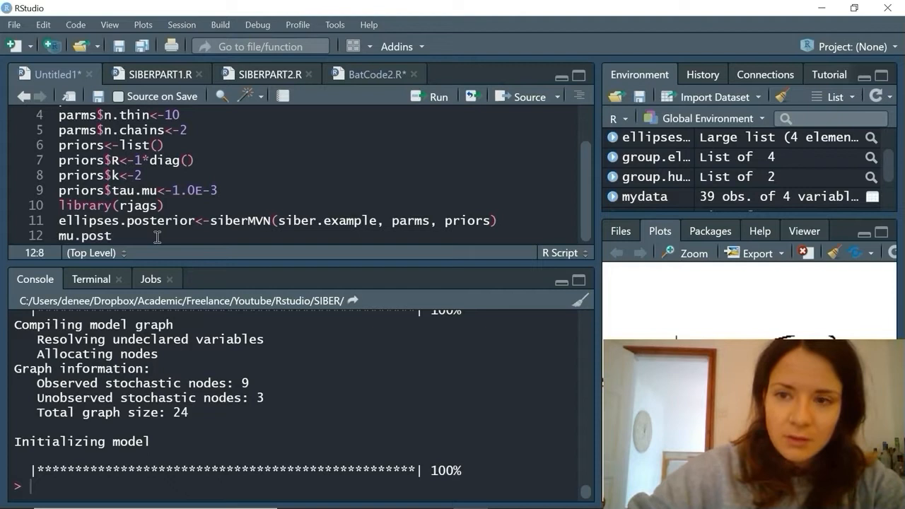
type("<")
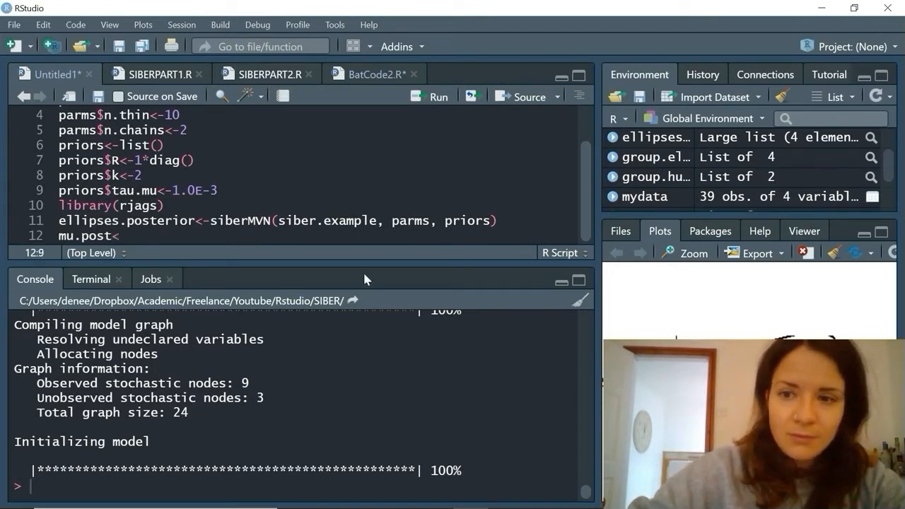
type("-")
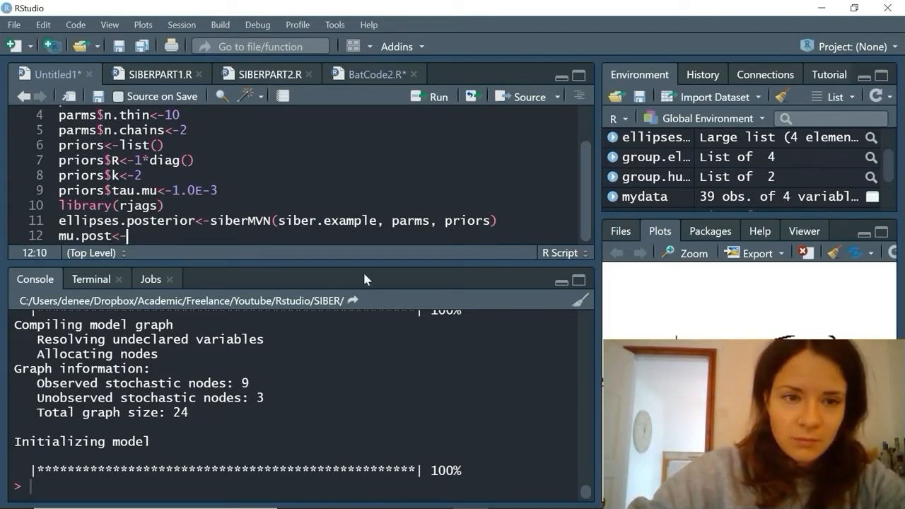
type("extractPosteriorMeans(siber")
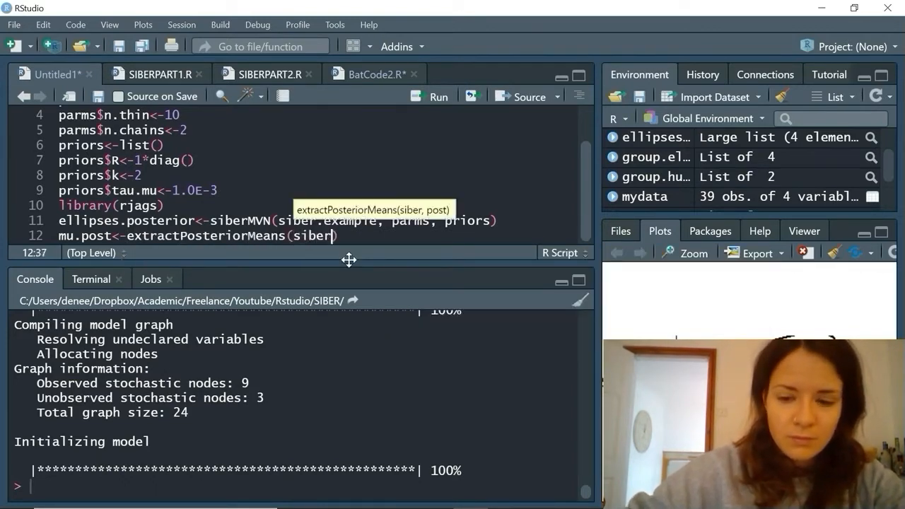
type(".example,")
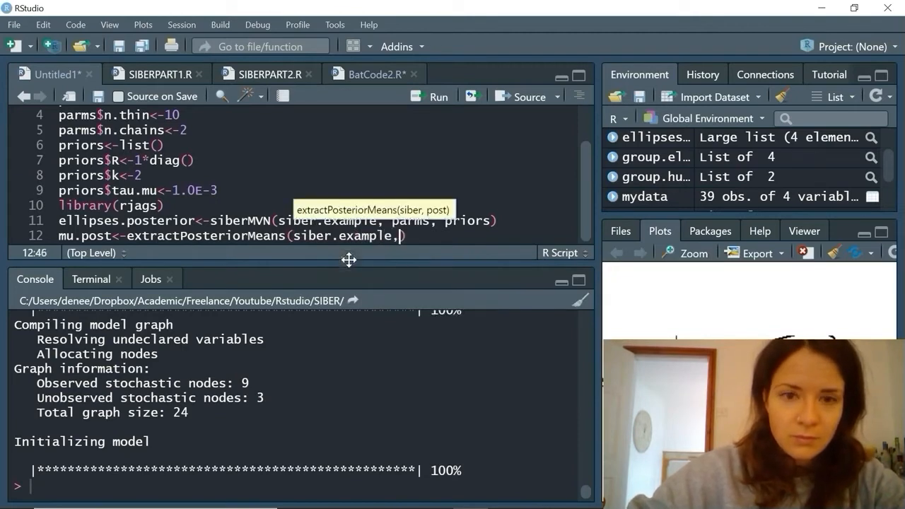
type("ellipses.po")
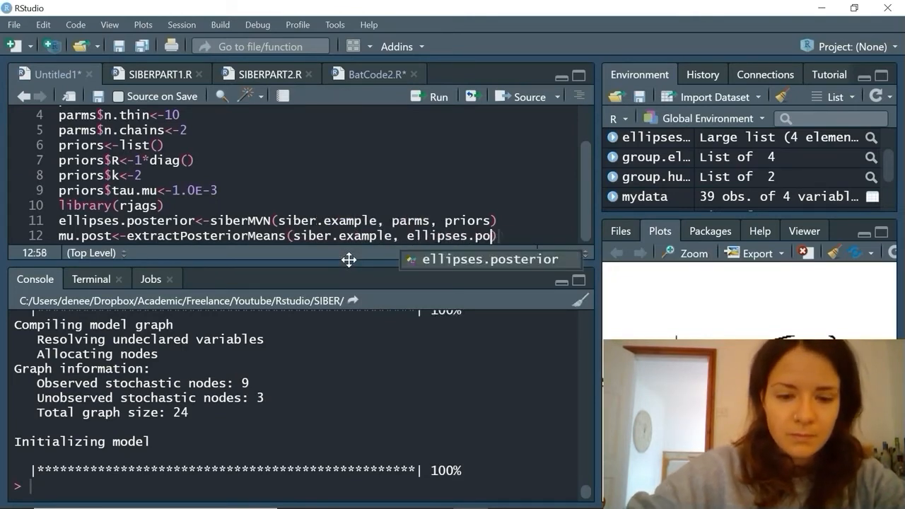
key("Return")
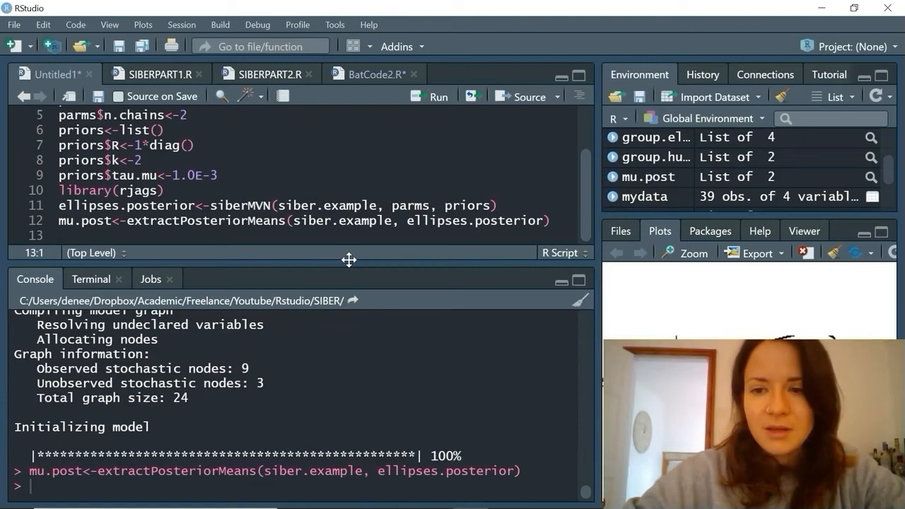
Step: Compute SEA.B with siberEllipses(ellipses.posterior) and print the matrix
type("SEA.")
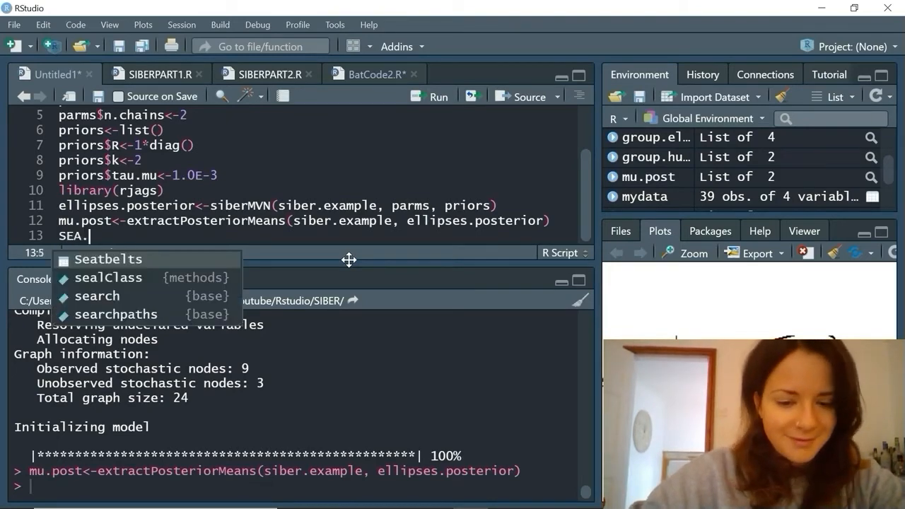
type("B<-s")
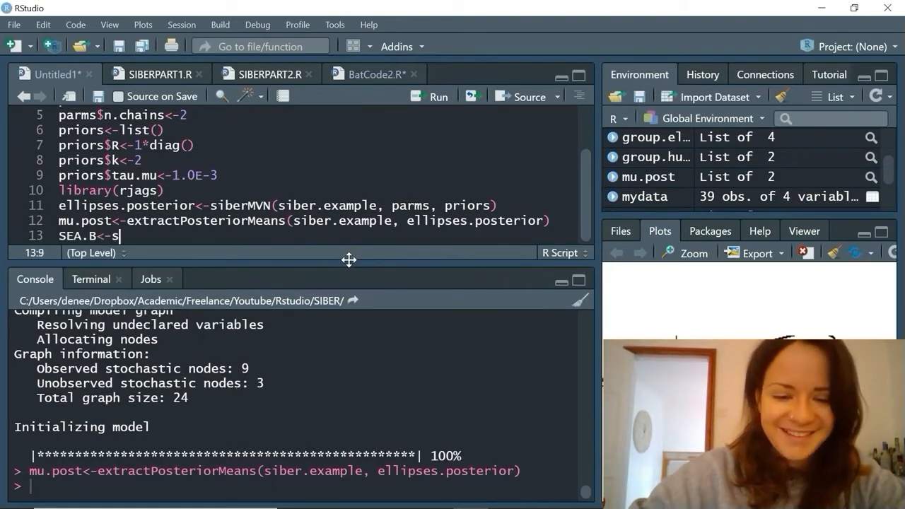
type("iberEllipses(")
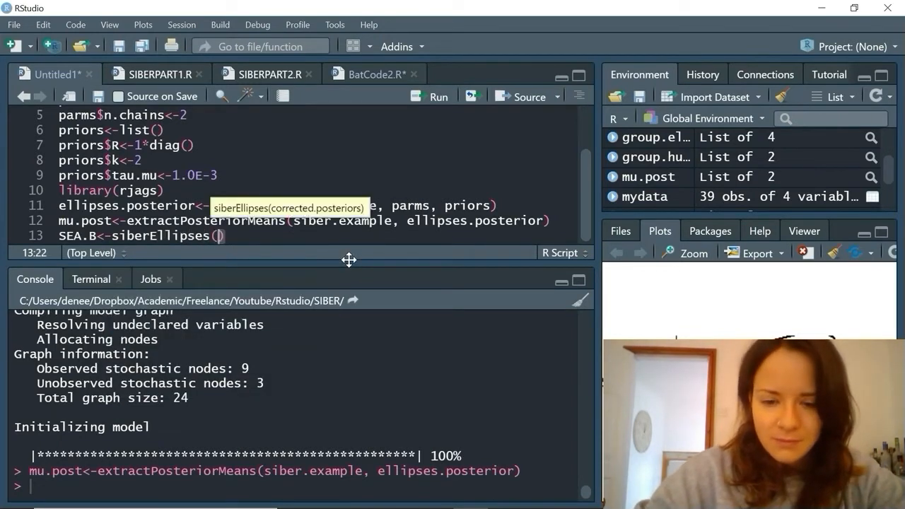
type("ellipses.posterior")
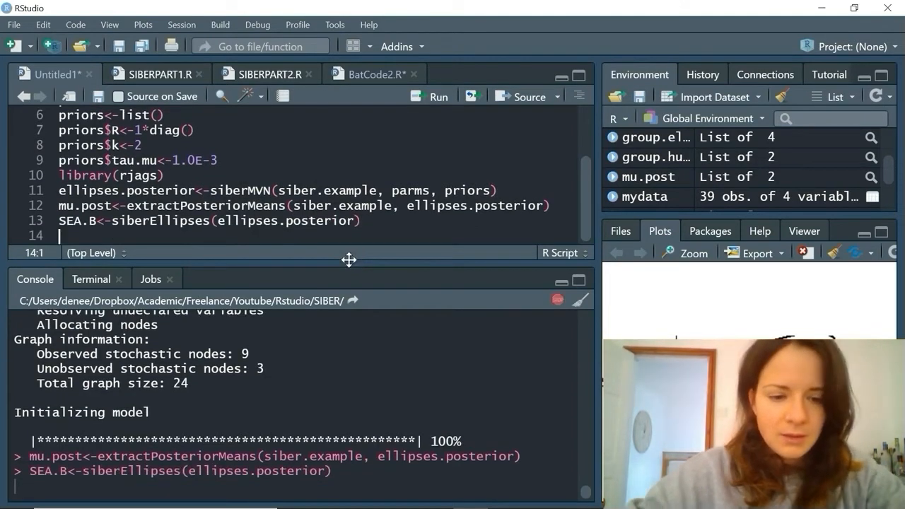
type("SEA.B")
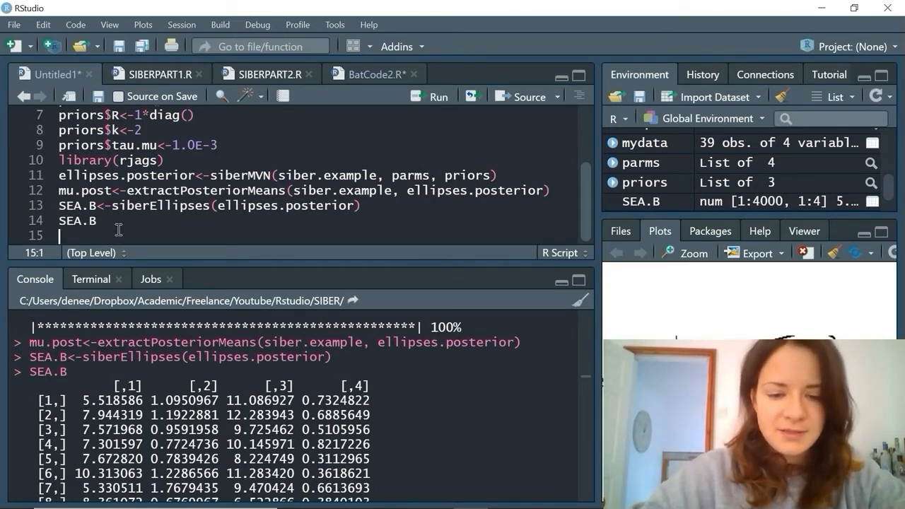
Step: Compute group.ML with groupMetricsML(siber.example) and print its TA, SEA and SEAc values
type("group.M")
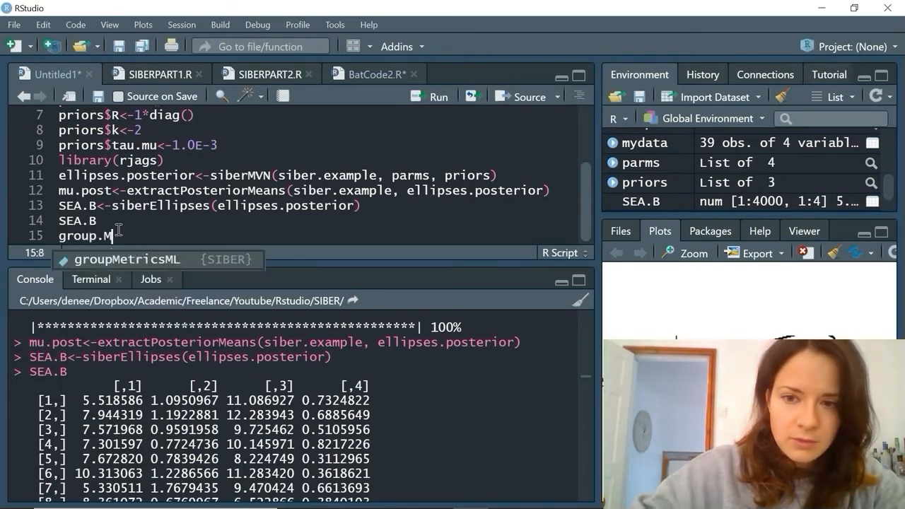
type("L<-group")
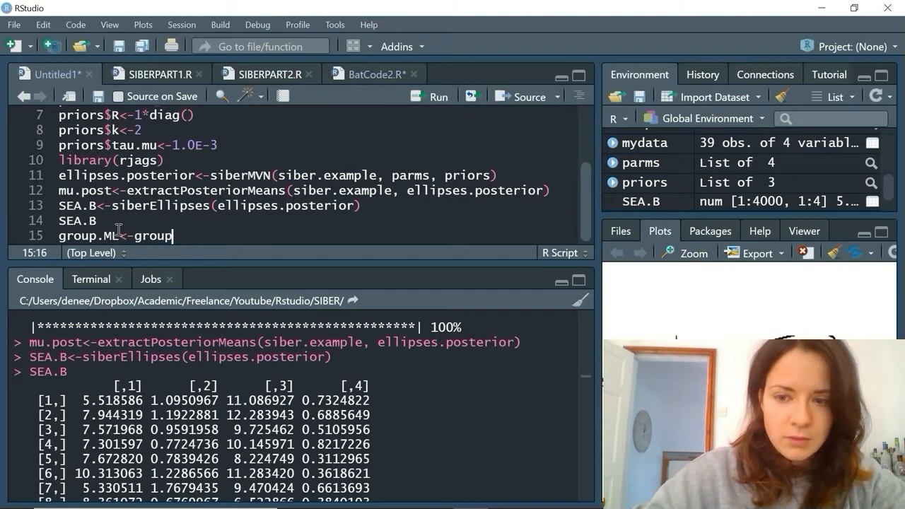
type("MetricsML(siber.example")
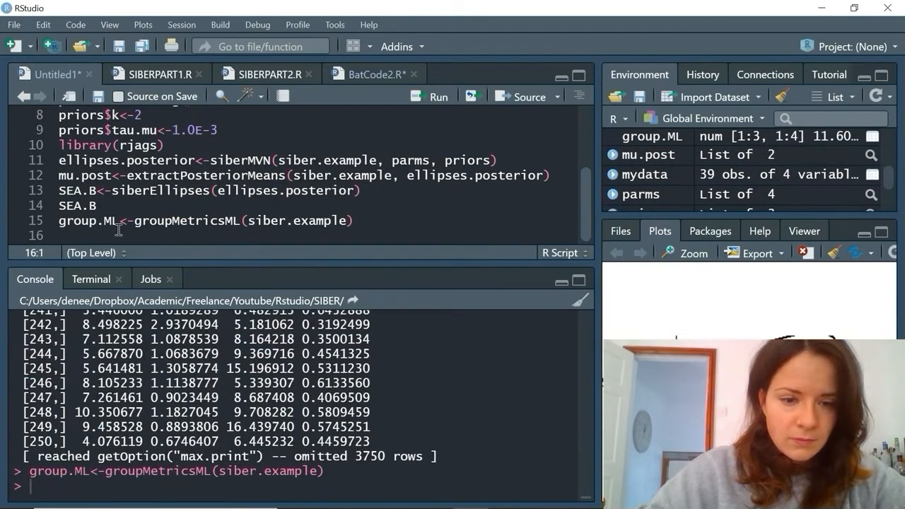
type("group.ML")
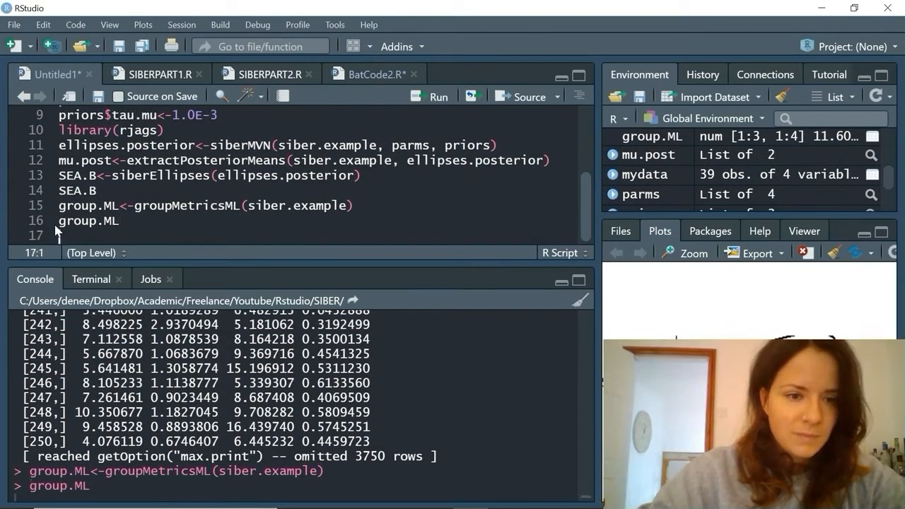
key("enter")
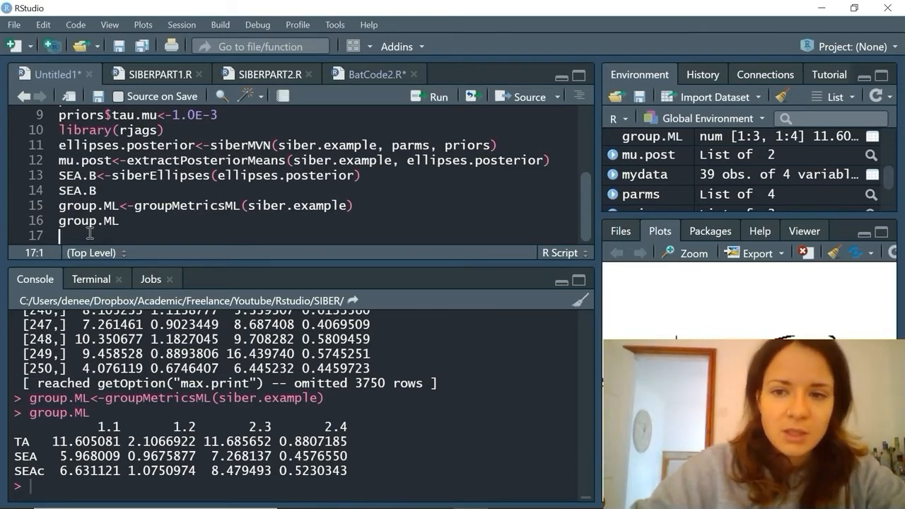
Step: Start a siberDensityPlot of SEA.B with group column names as xticklabels and a Community | Group x-label
type("sibe")
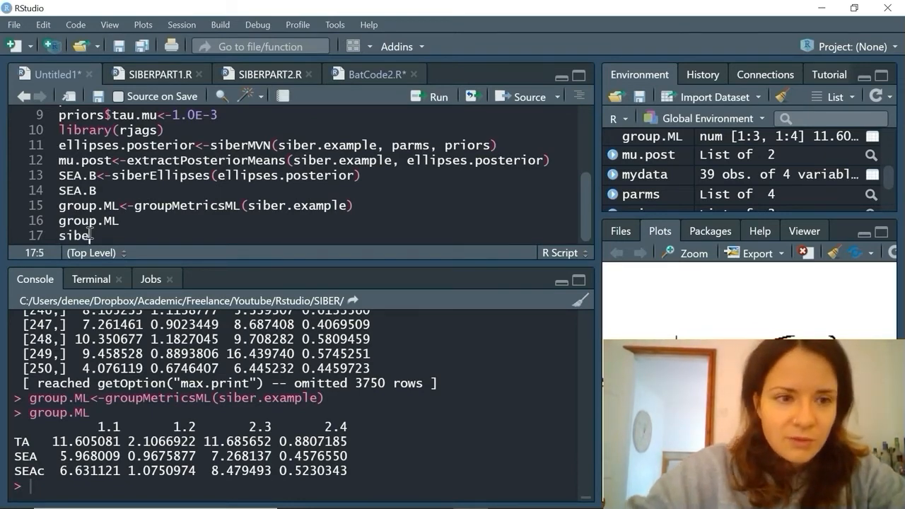
type("DensityPlot(")
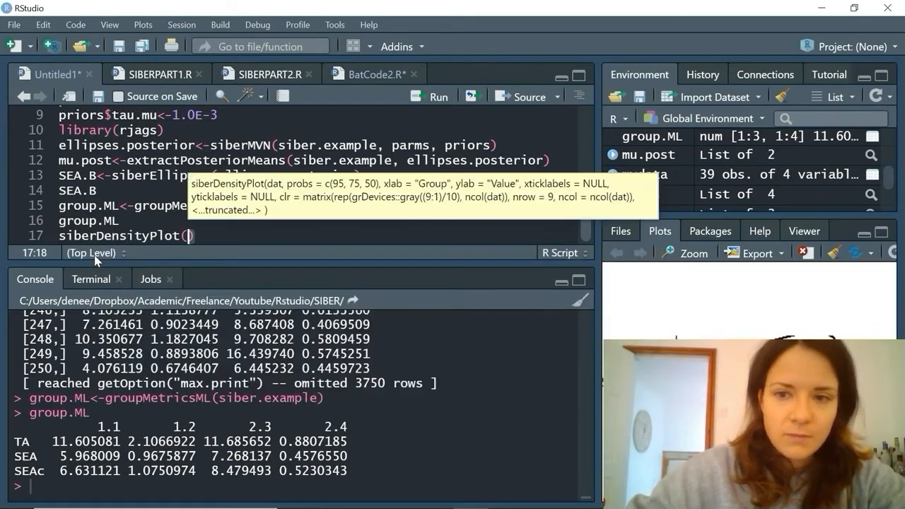
type("SEA.B,")
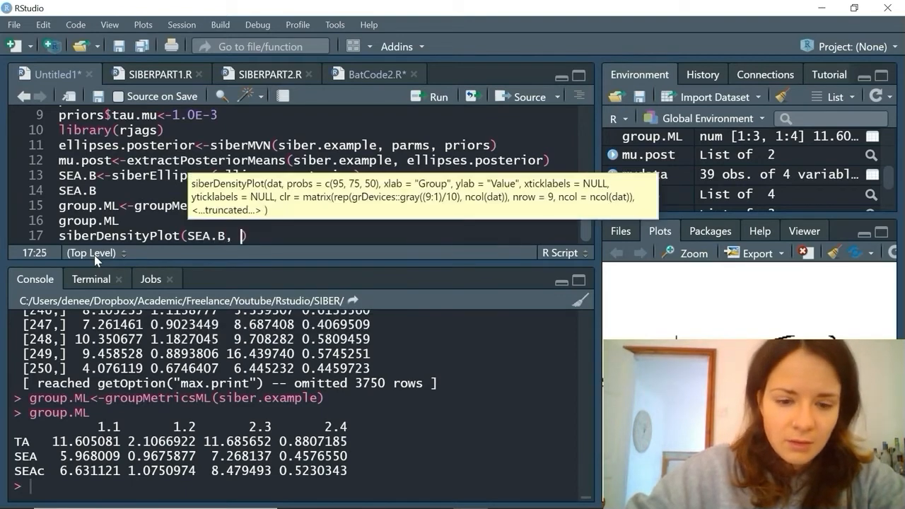
type("xticklabels =")
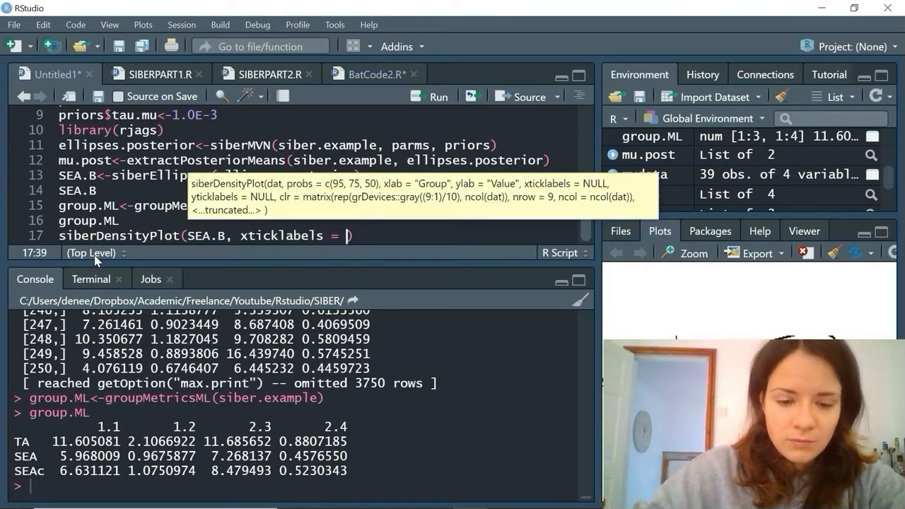
type("colnames(group.ML")
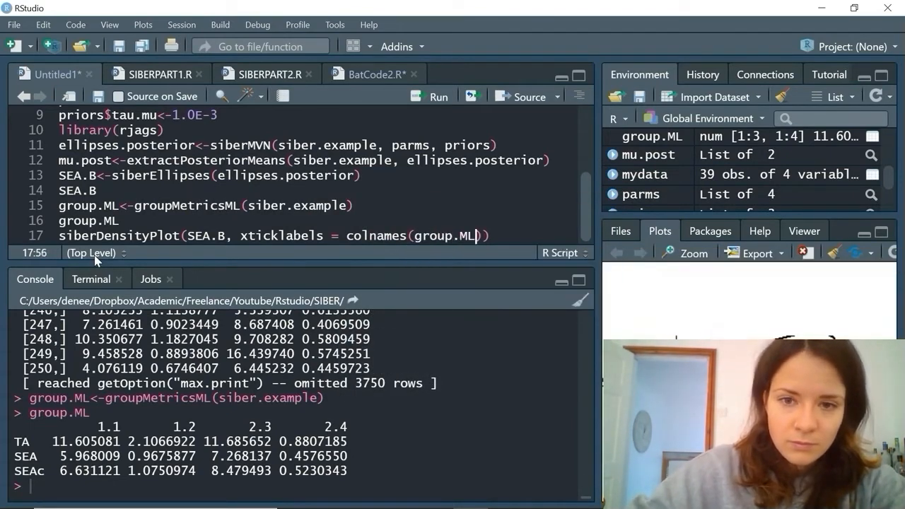
type(",")
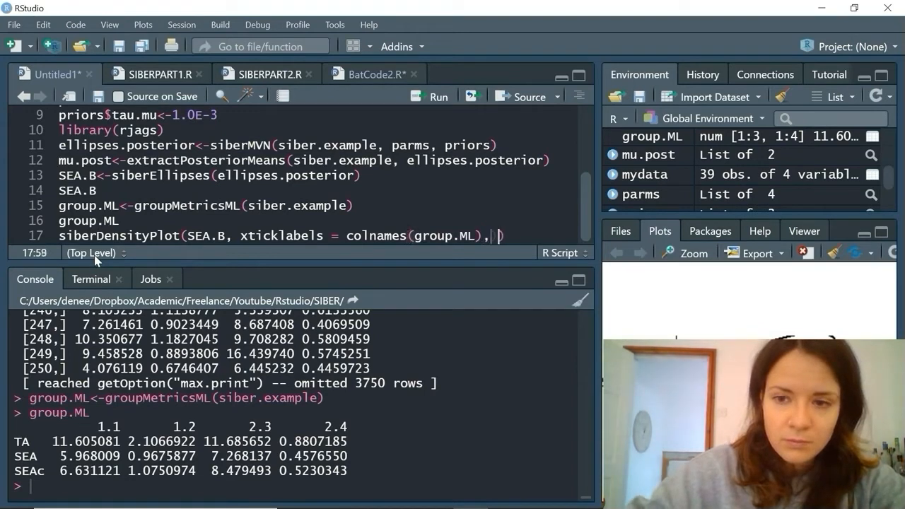
type("xlab = c(\"C")
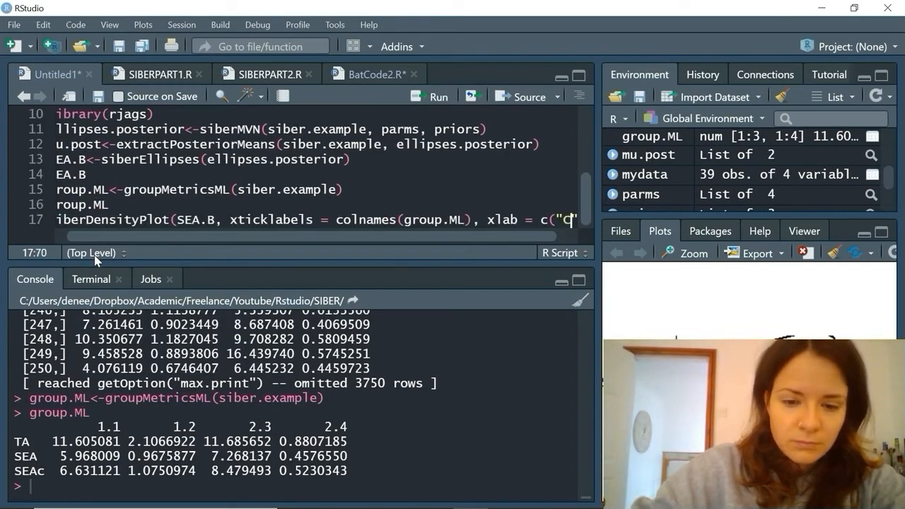
type("ommunity")
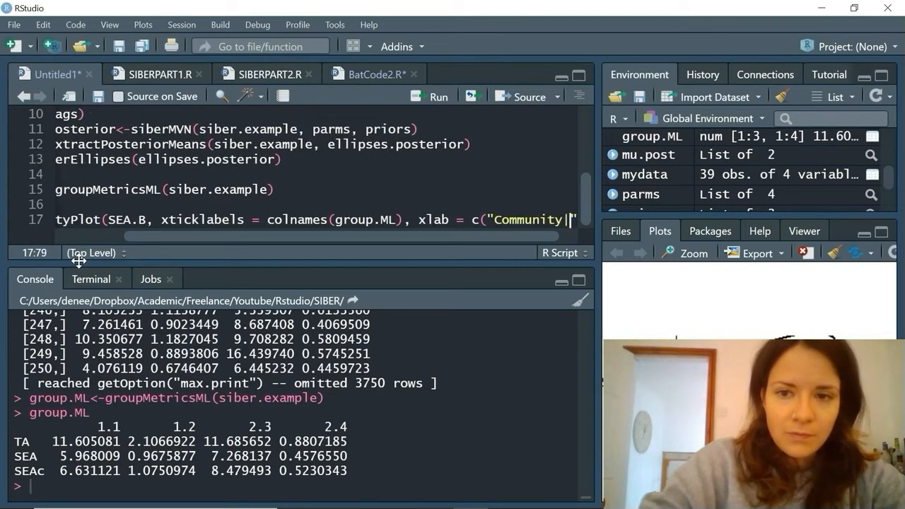
type("Group")
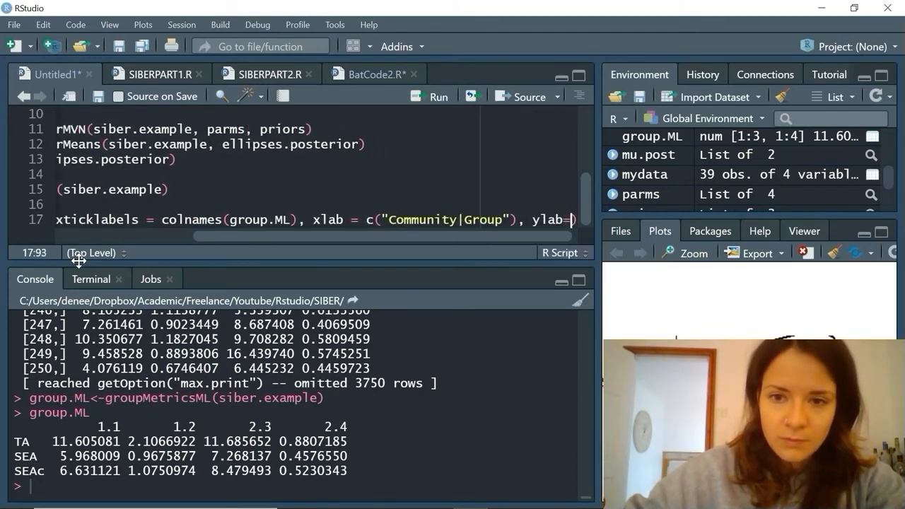
type("expression(\"")
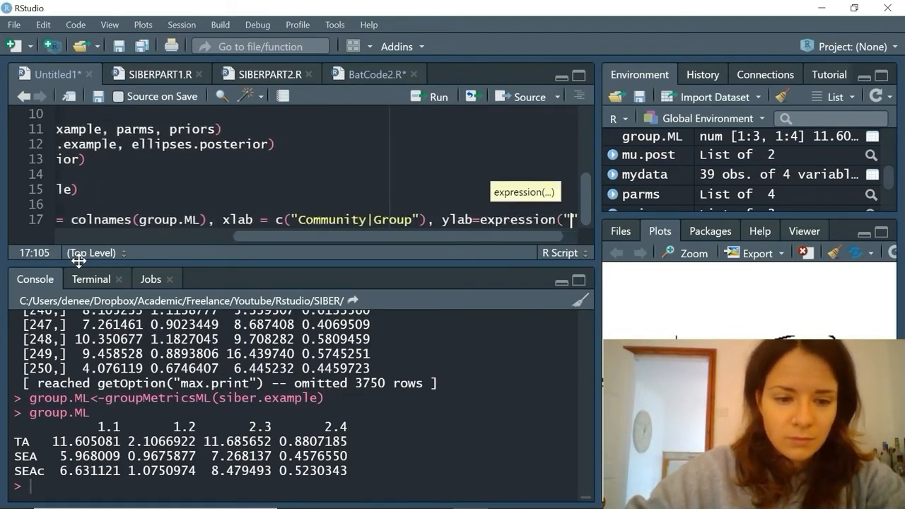
Step: Add the Standard Ellipse Area (permille^2) y-label, bty="L" and las=1, and run the plot
type("Standard Ellipse Area")
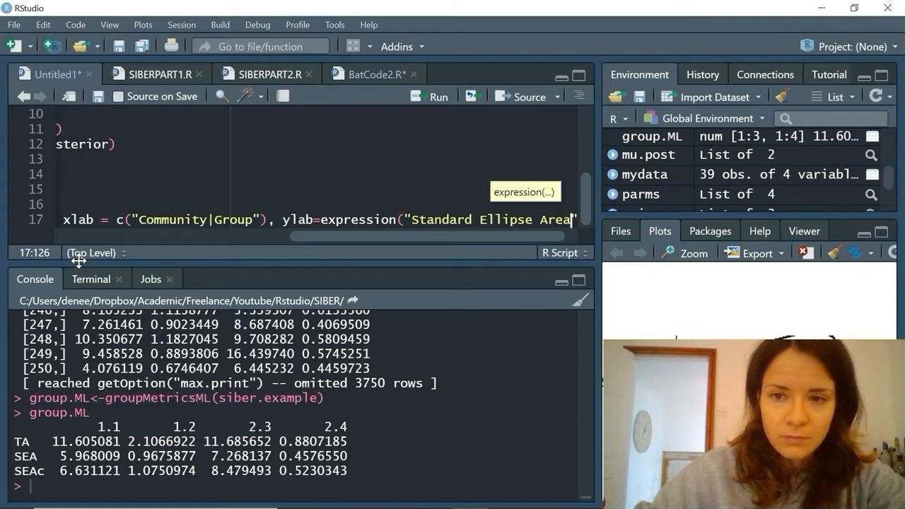
type("))")
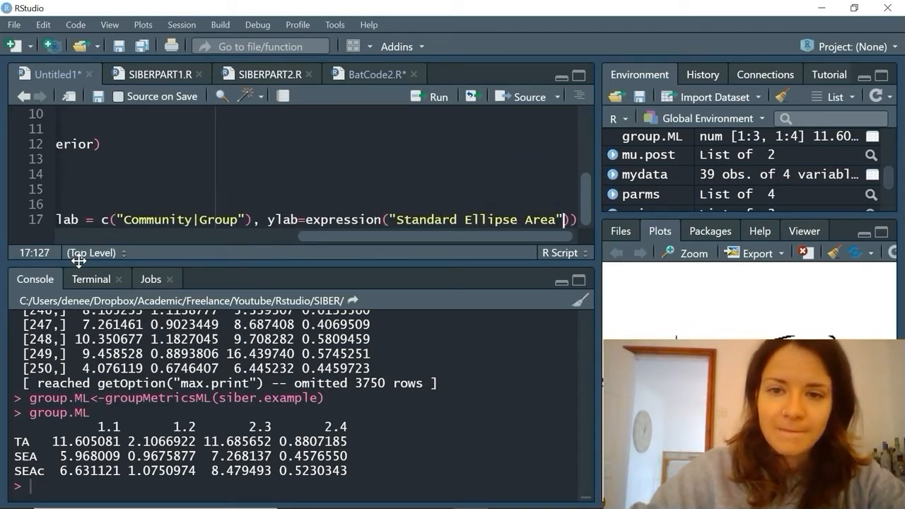
type("(")
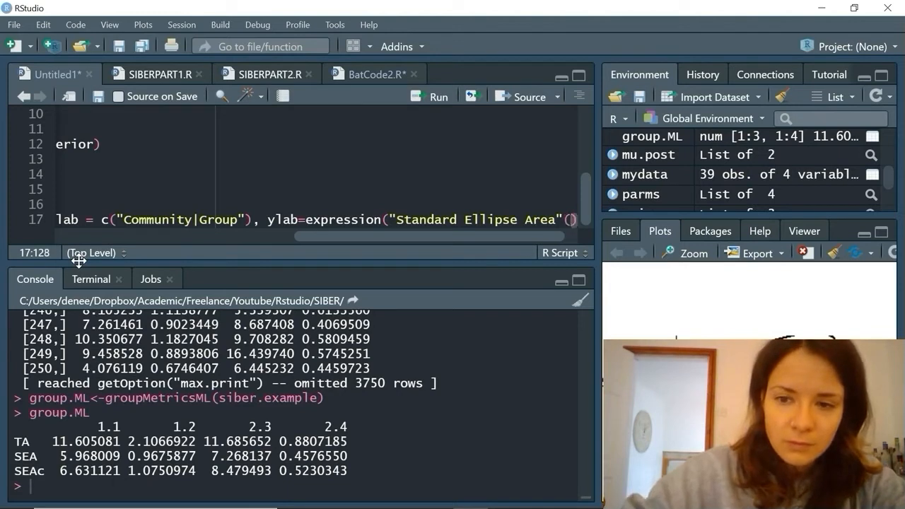
type("(")
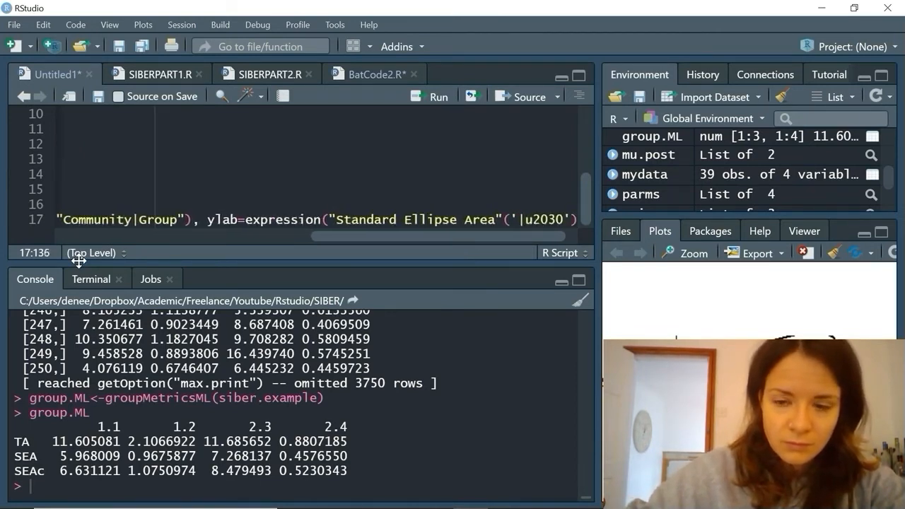
type("^2")
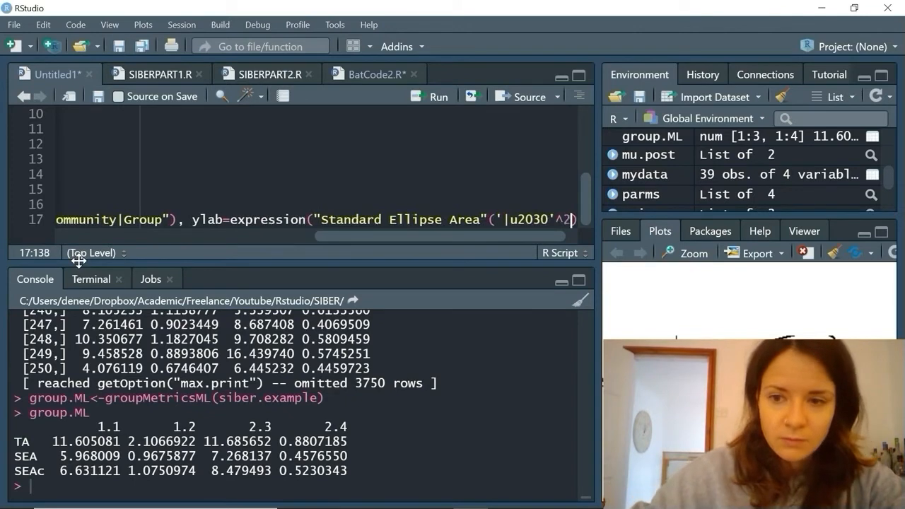
type("))")
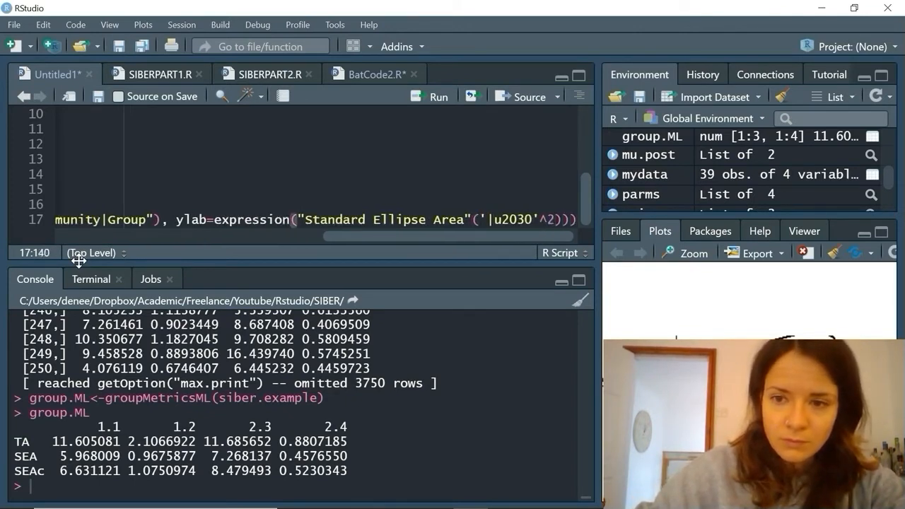
type(", bty")
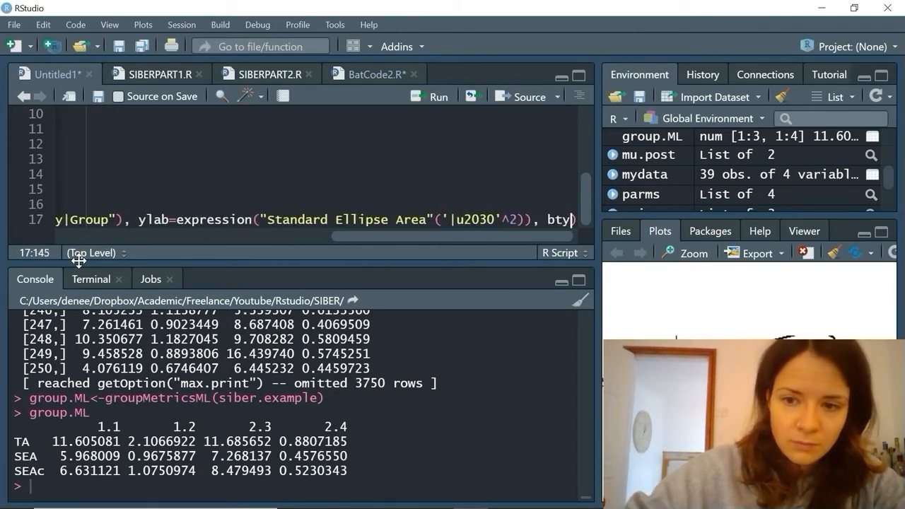
type("=\"L")
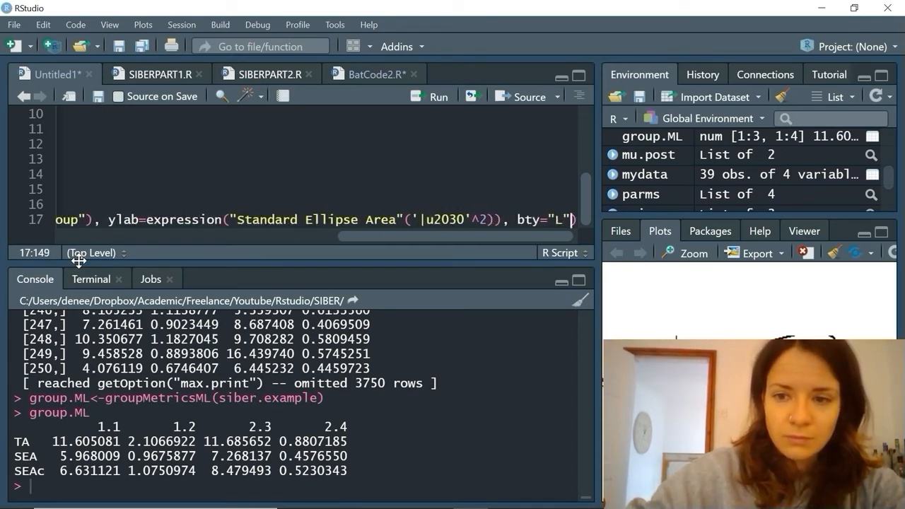
type(",")
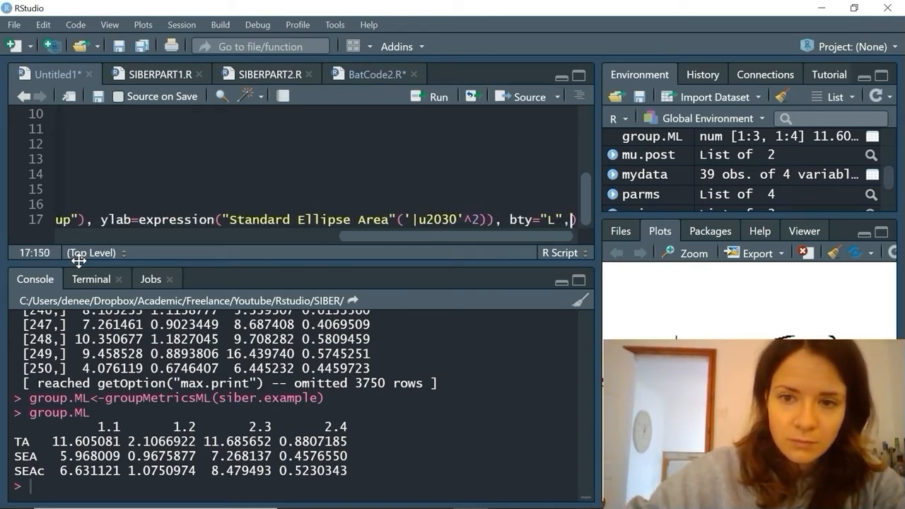
type("1")
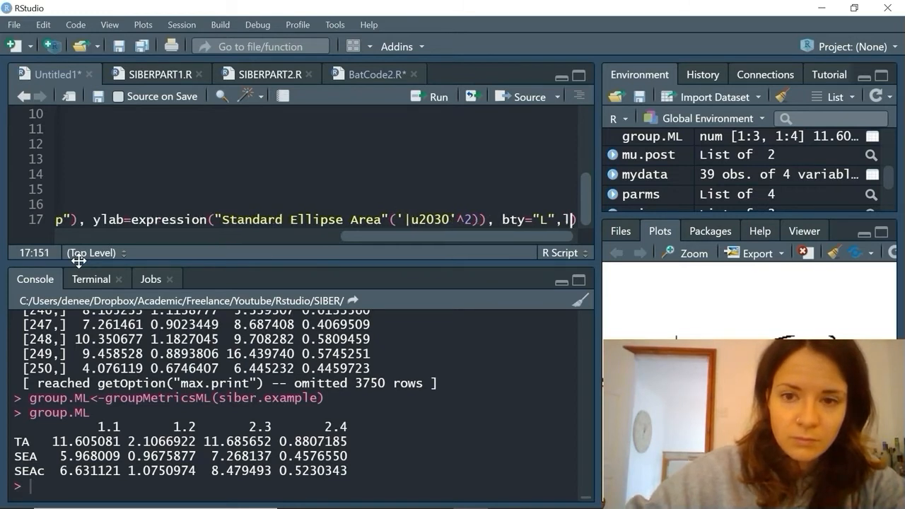
type("las=")
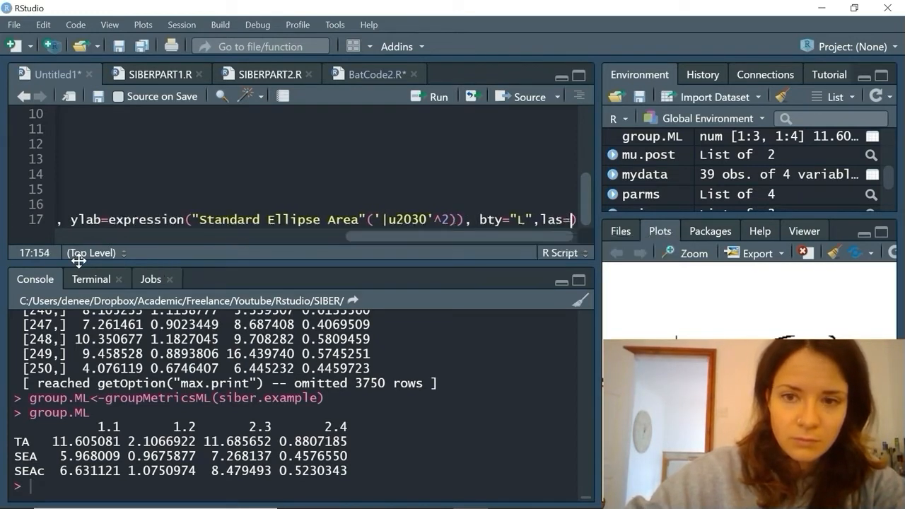
type("1")
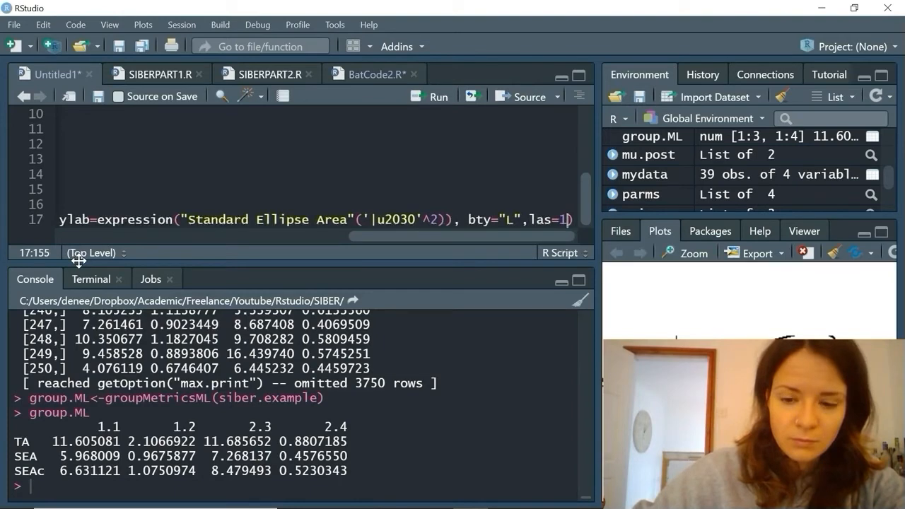
type(",")
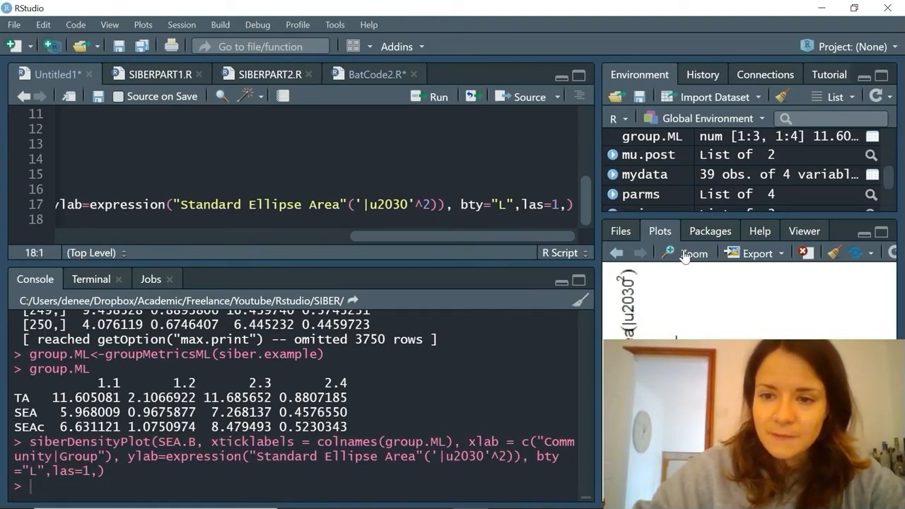
left_click(692, 253)
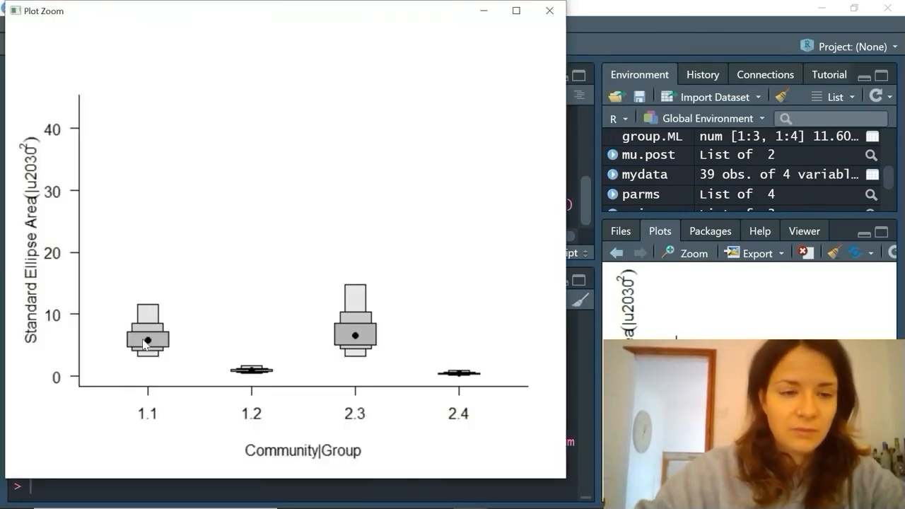
mouse_move(172, 326)
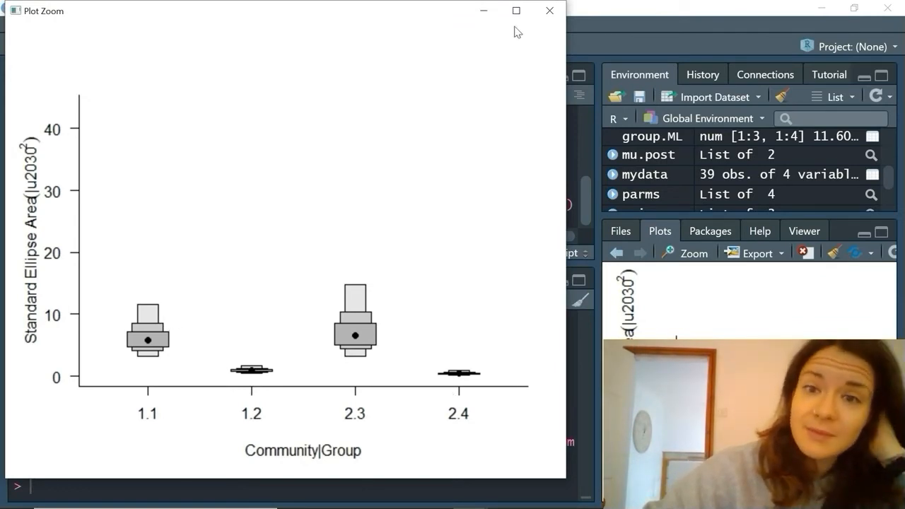
mouse_move(551, 12)
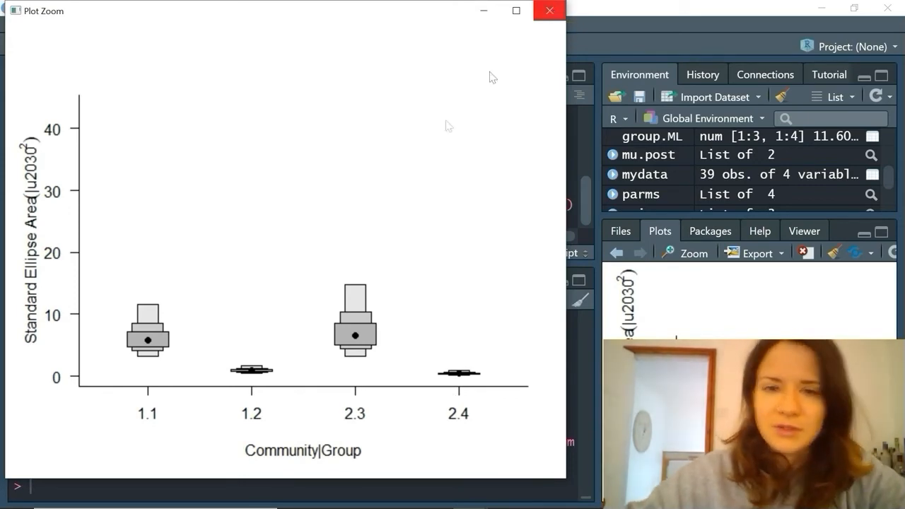
left_click(549, 10)
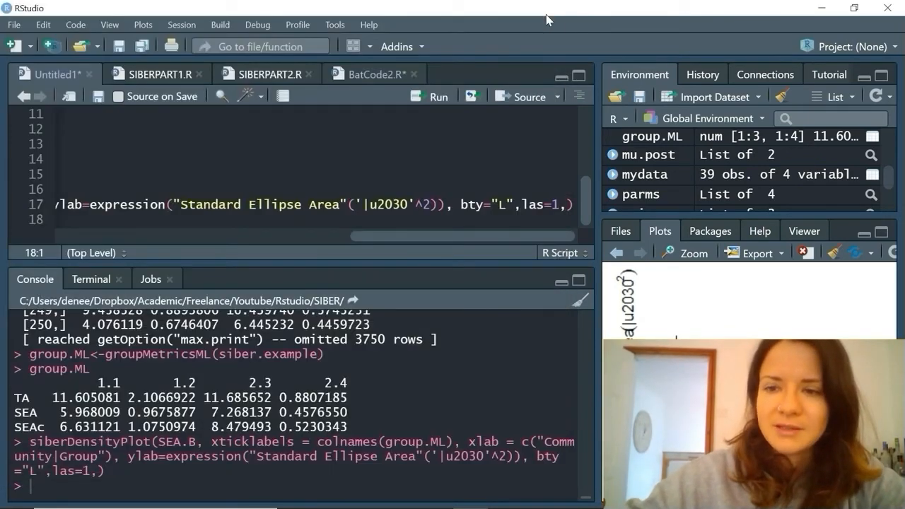
Step: Add ylim=c(0,20) to the siberDensityPlot call and rerun it
left_click(459, 204)
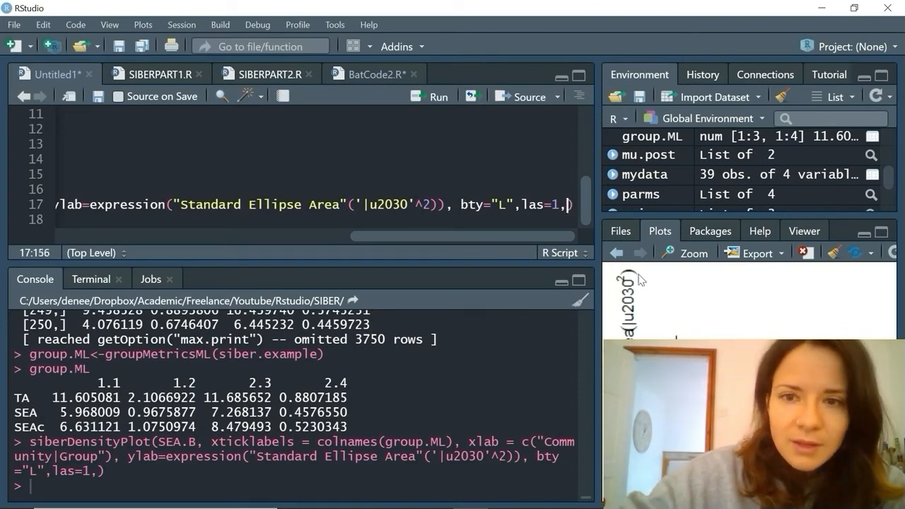
type("ylim=")
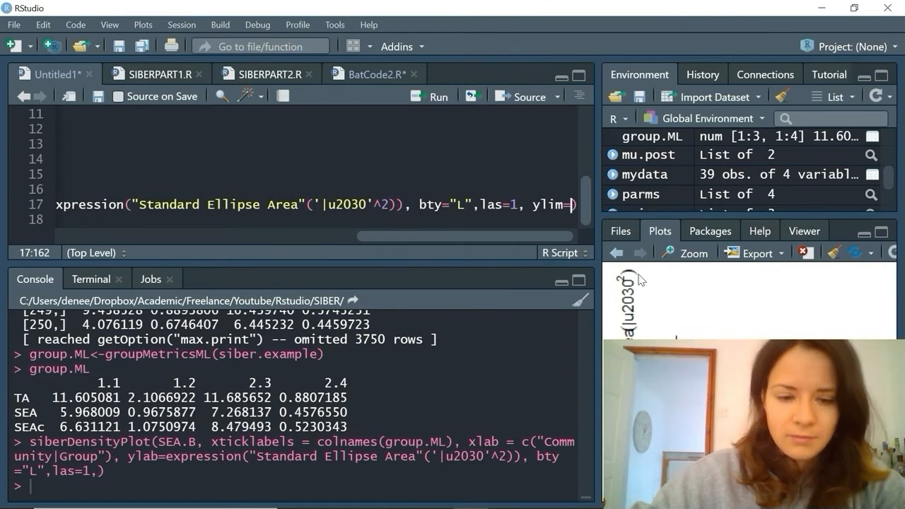
type("c(0,20")
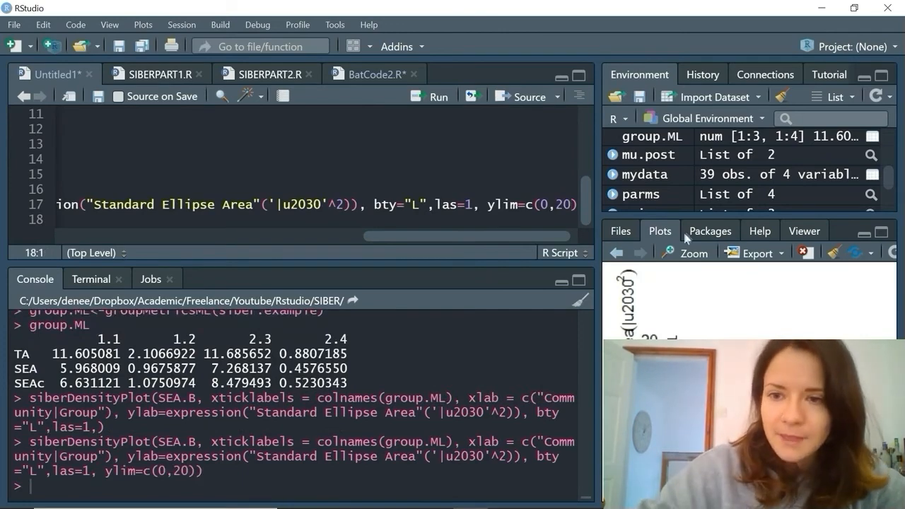
left_click(685, 253)
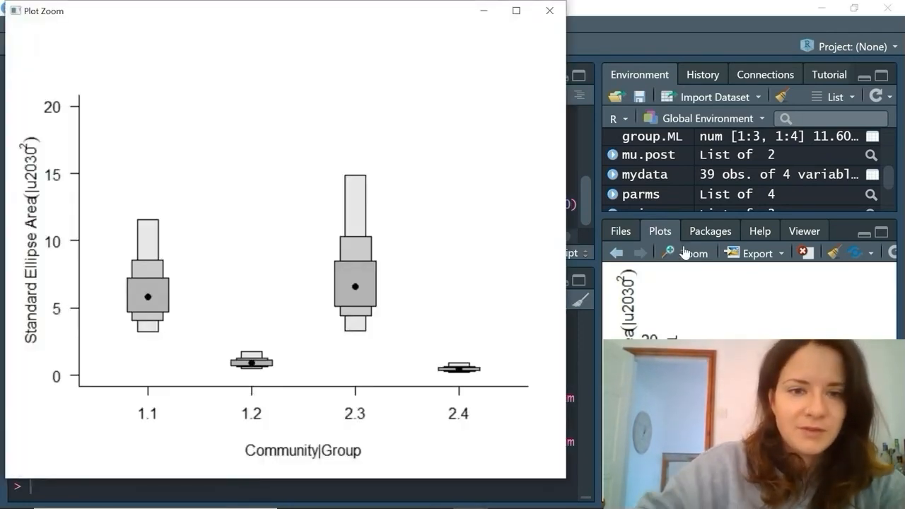
mouse_move(95, 292)
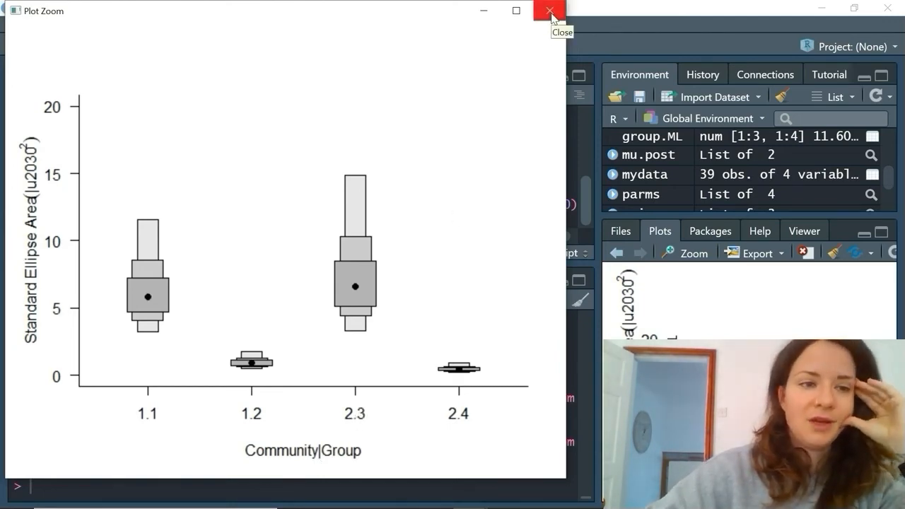
left_click(549, 10)
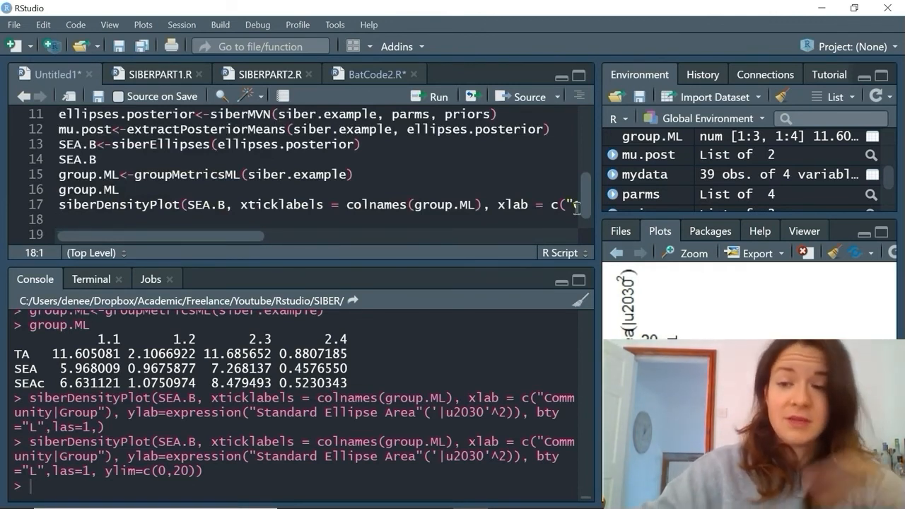
Step: Write and run points(1:ncol(SEA.B),group.ML[3,],col="red",pch="x",lwd=2) on line 18
type("points(")
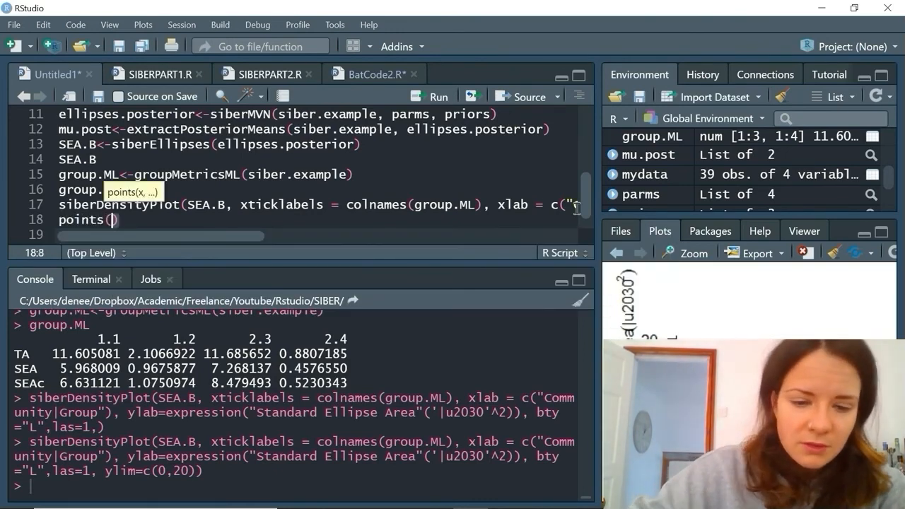
type("1:ncol(SEA.B")
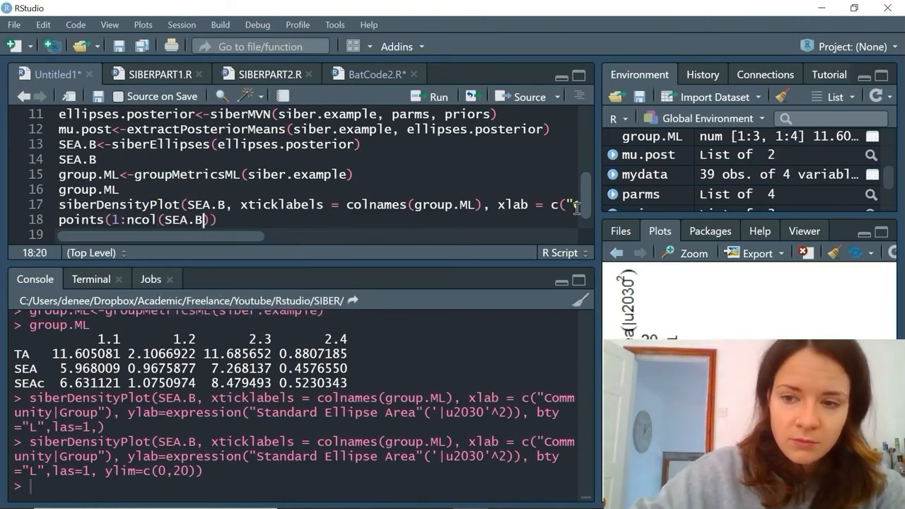
type("group.ML[")
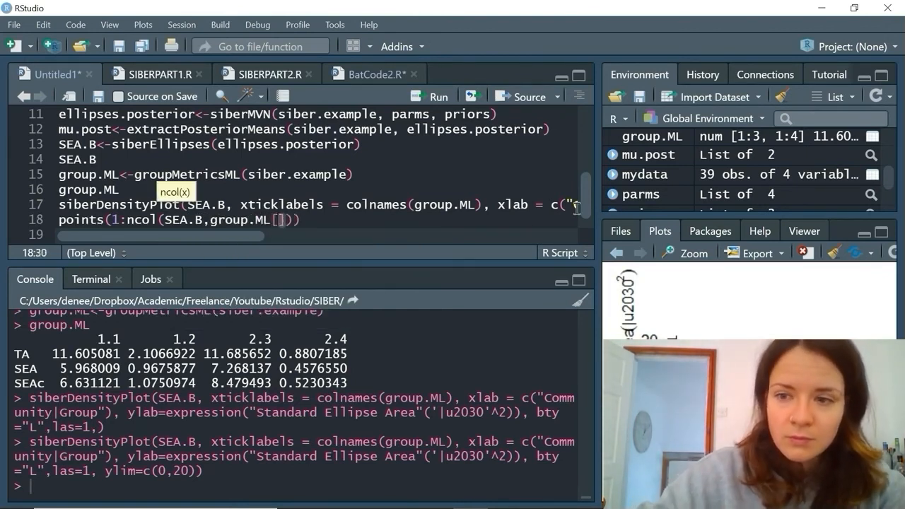
type("3")
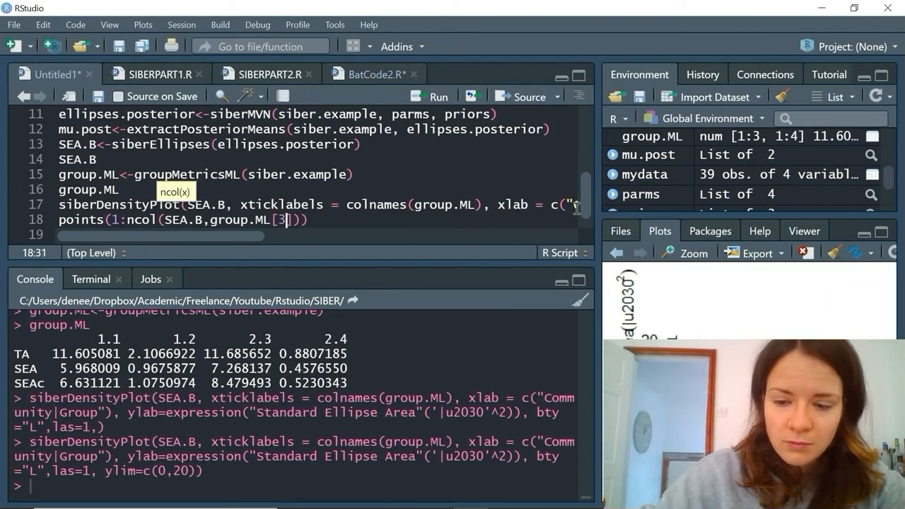
type(",")
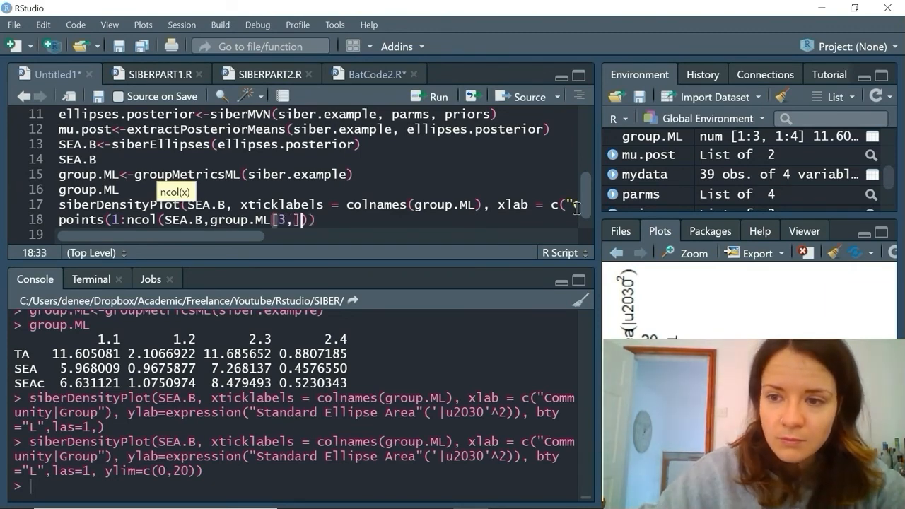
type(",col=\"red")
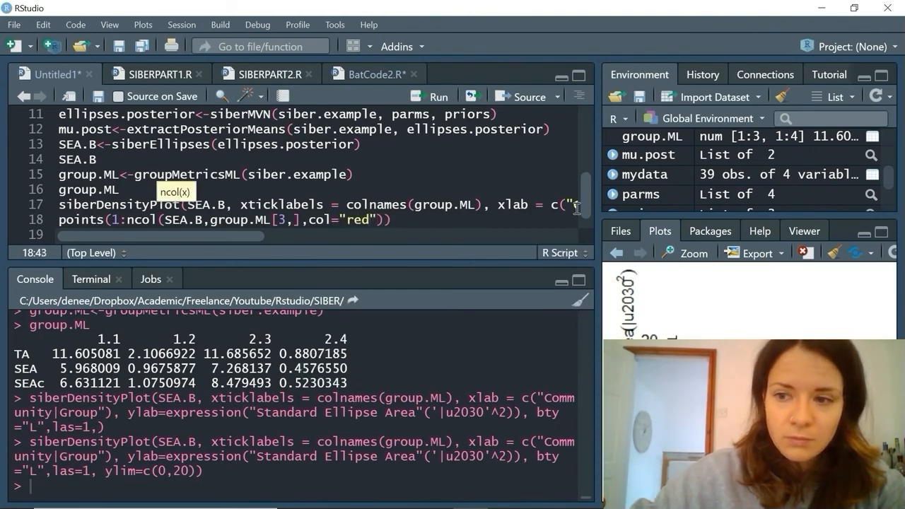
type(",pch")
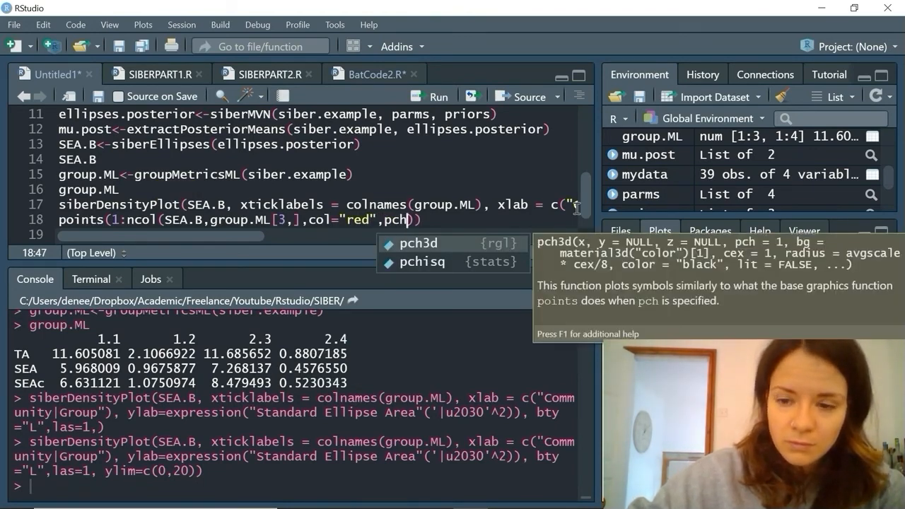
type("\"x\")")
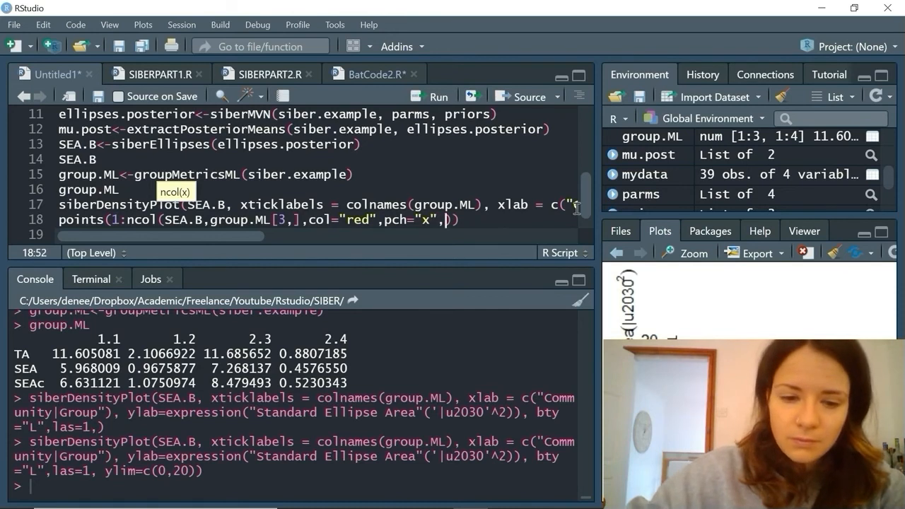
type(",lwd =")
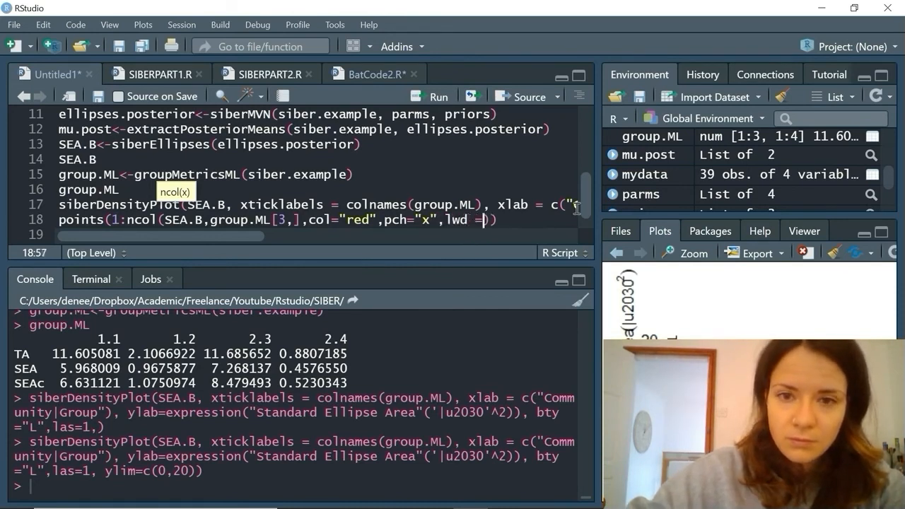
type("2")
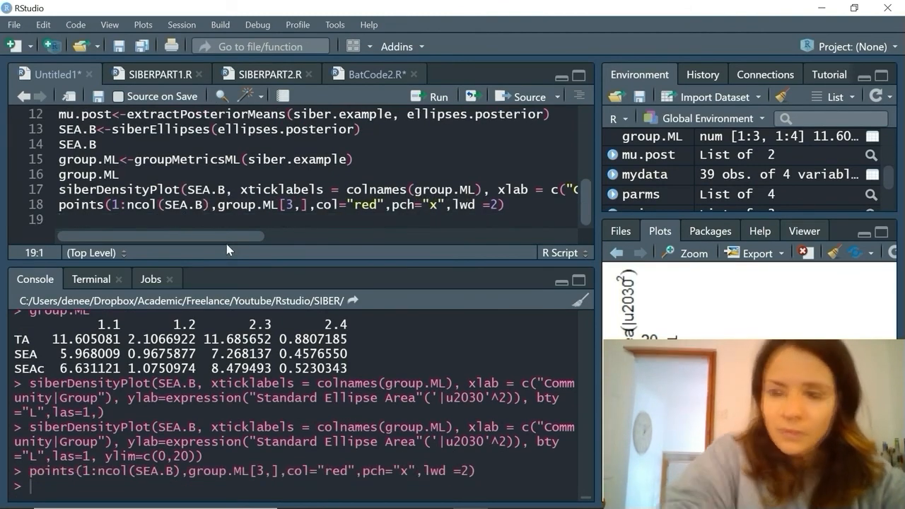
mouse_move(684, 253)
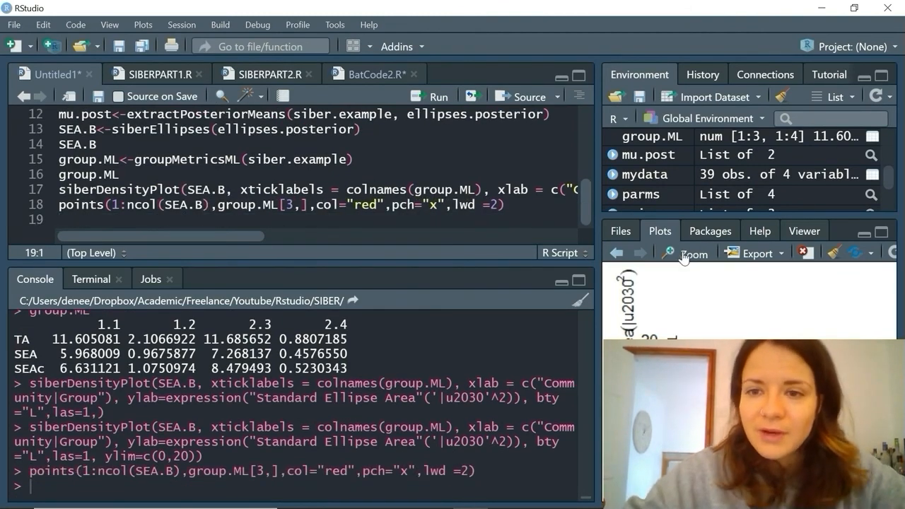
Step: Zoom the density plot to inspect the red x SEAc markers
left_click(685, 253)
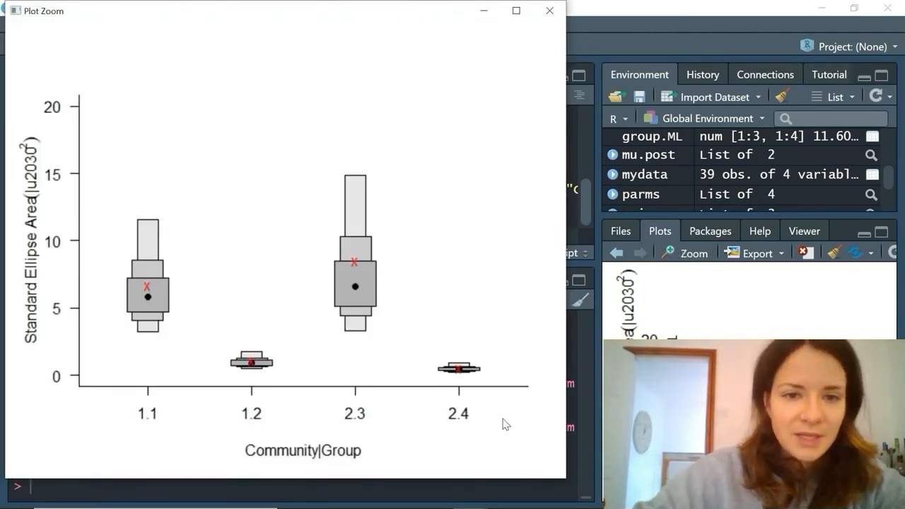
mouse_move(351, 357)
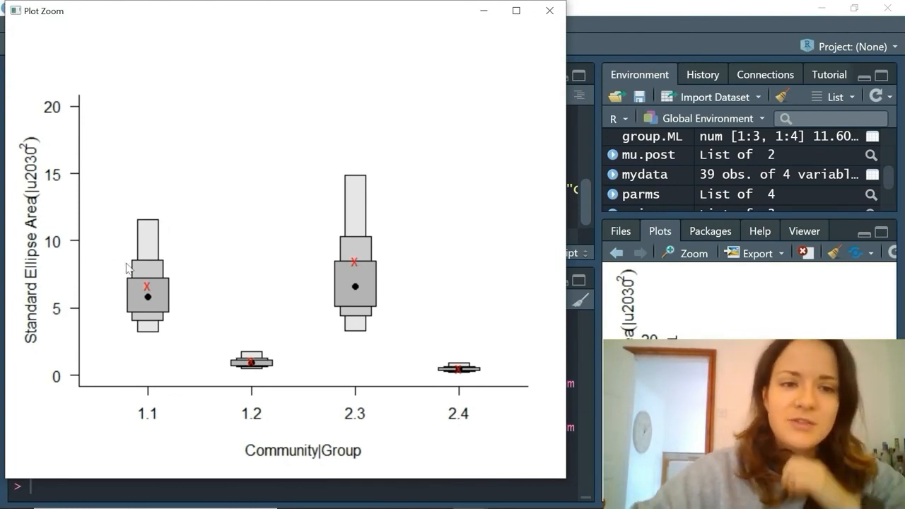
mouse_move(140, 271)
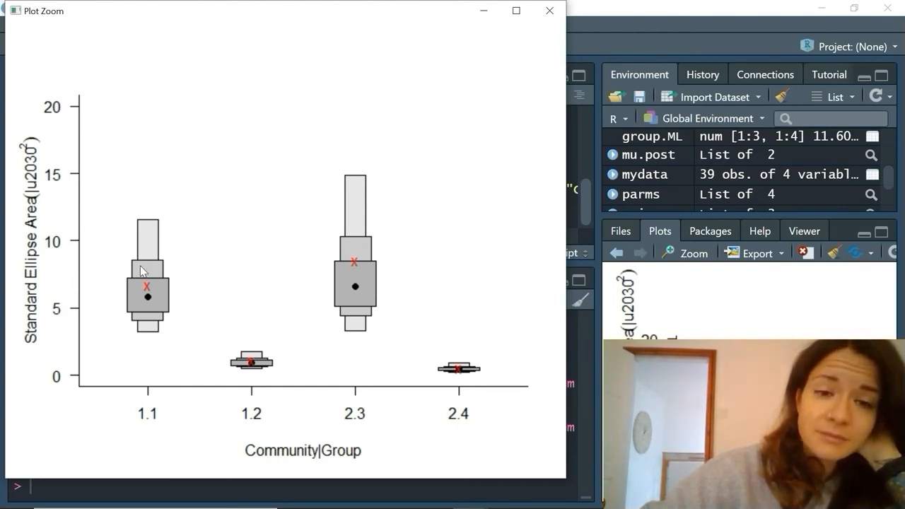
mouse_move(163, 342)
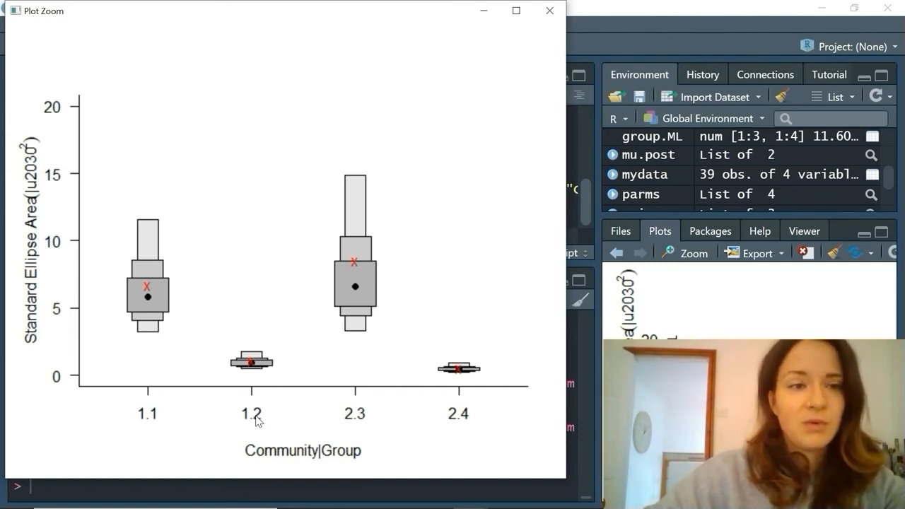
mouse_move(397, 209)
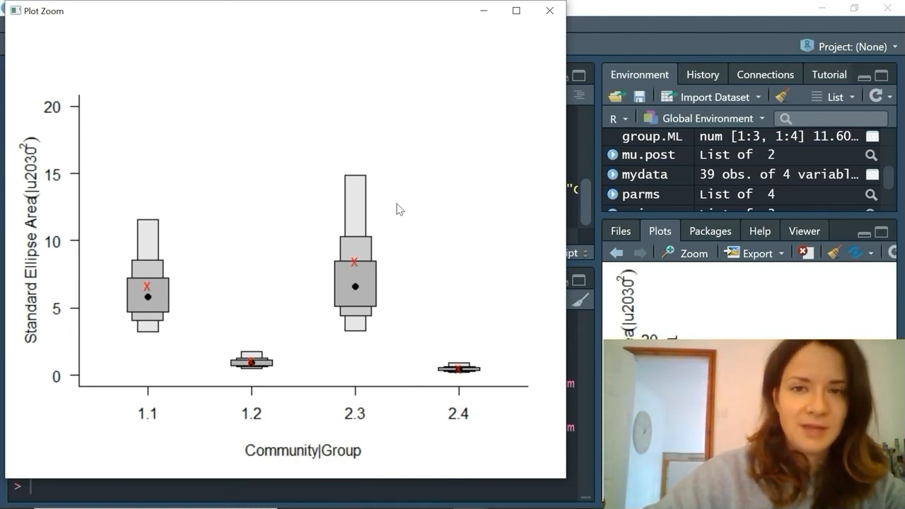